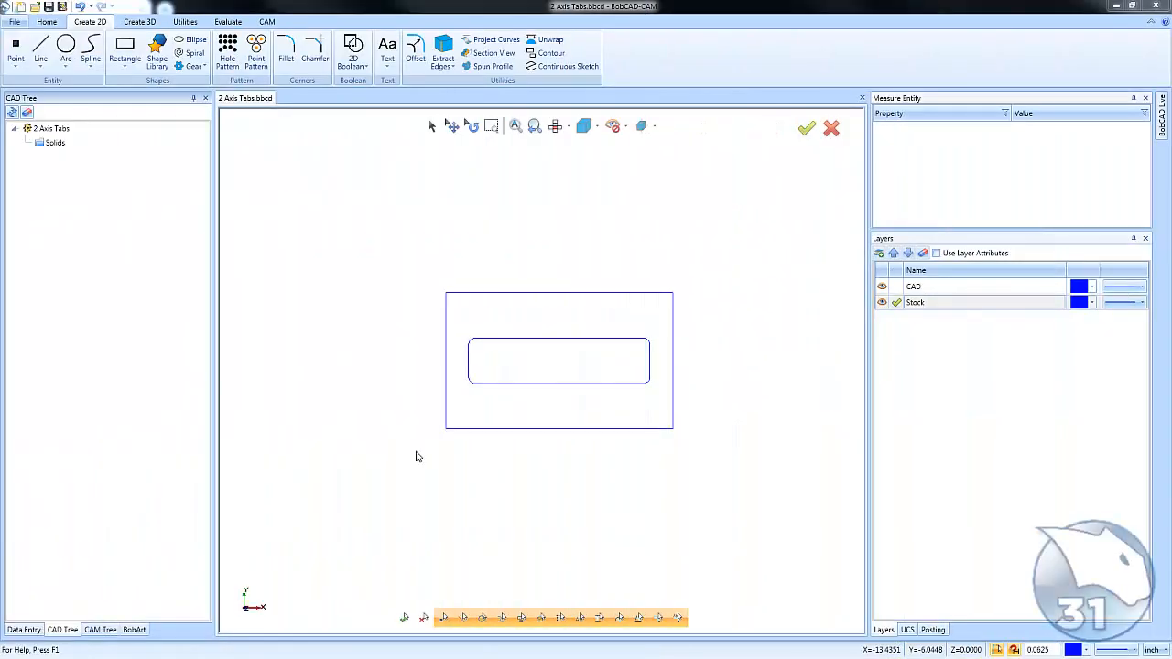
pyautogui.moveTo(550, 423)
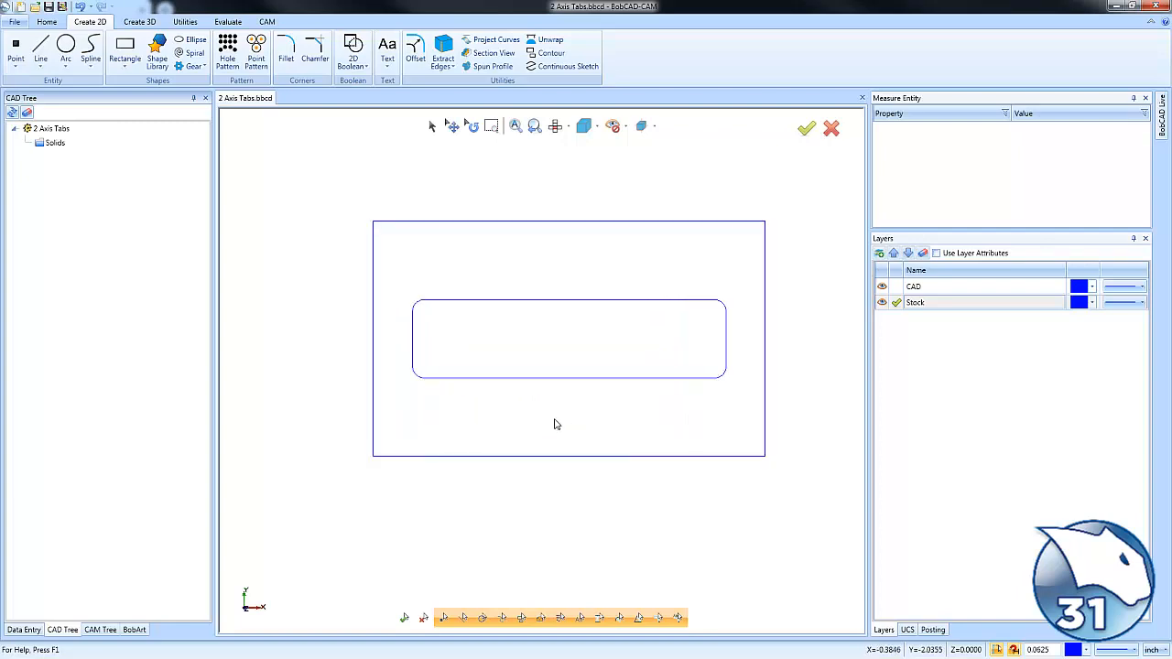
pyautogui.moveTo(131, 622)
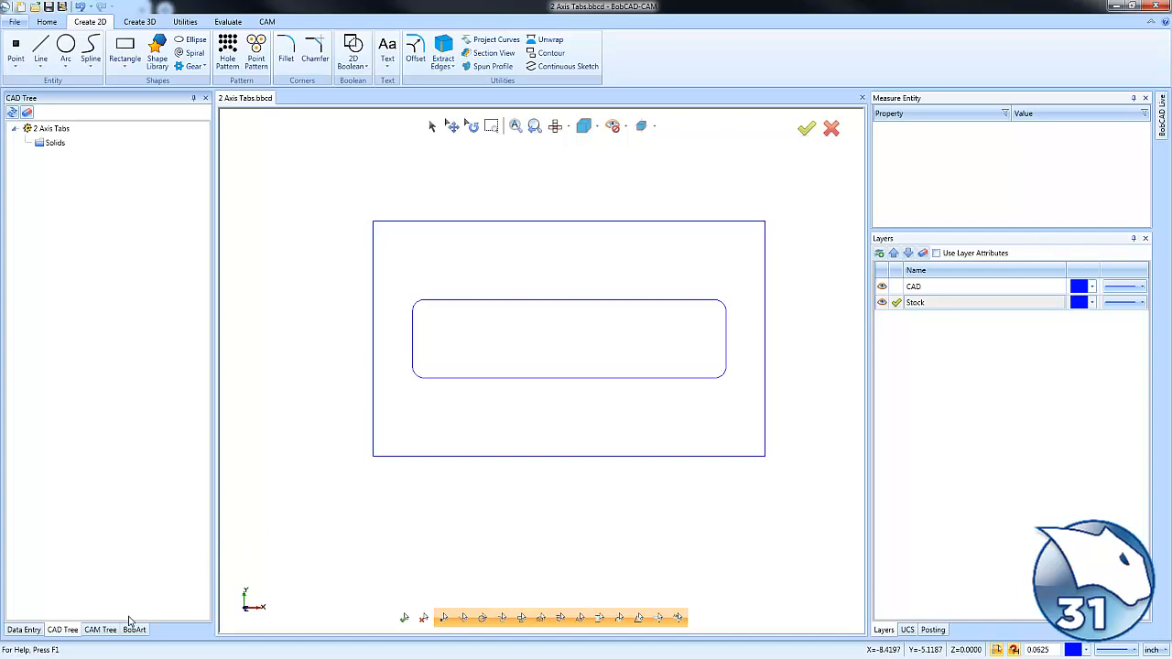
# - Show the CAM tree (only CAM Defaults) and make the CAD layer current
pyautogui.click(100, 629)
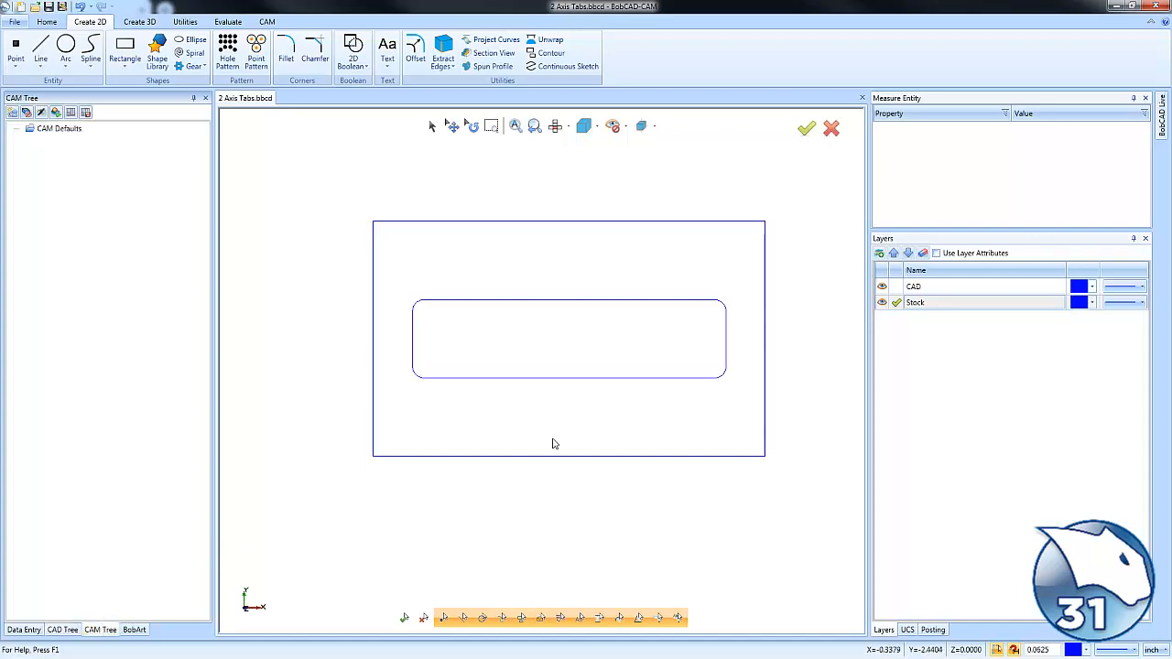
pyautogui.click(970, 287)
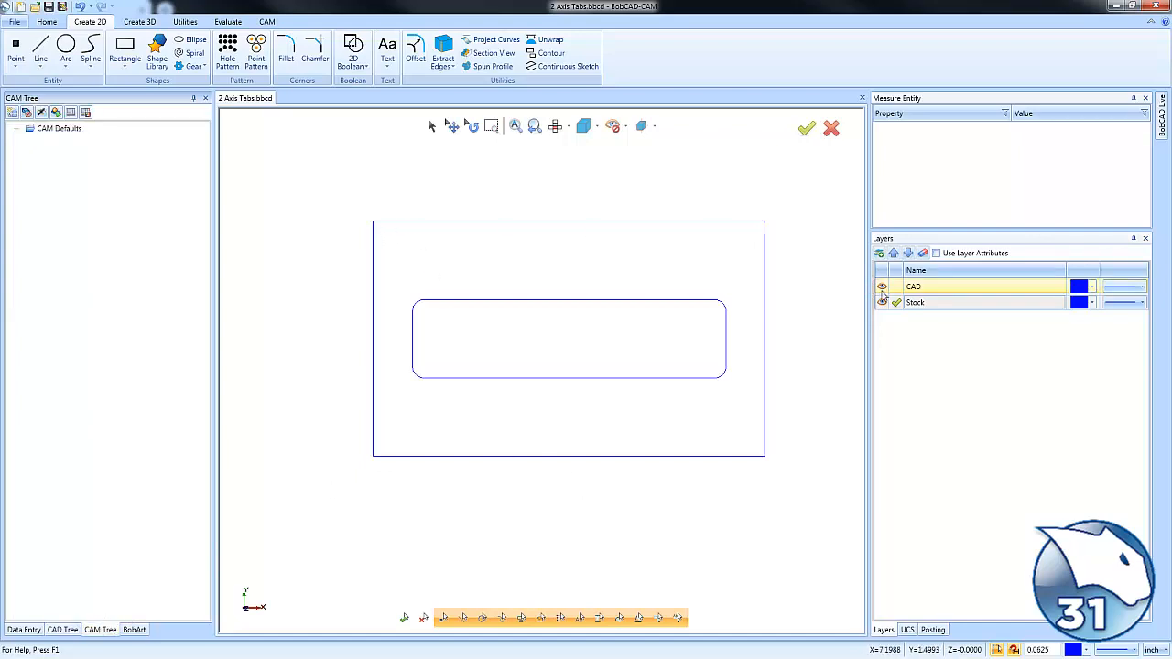
pyautogui.click(944, 302)
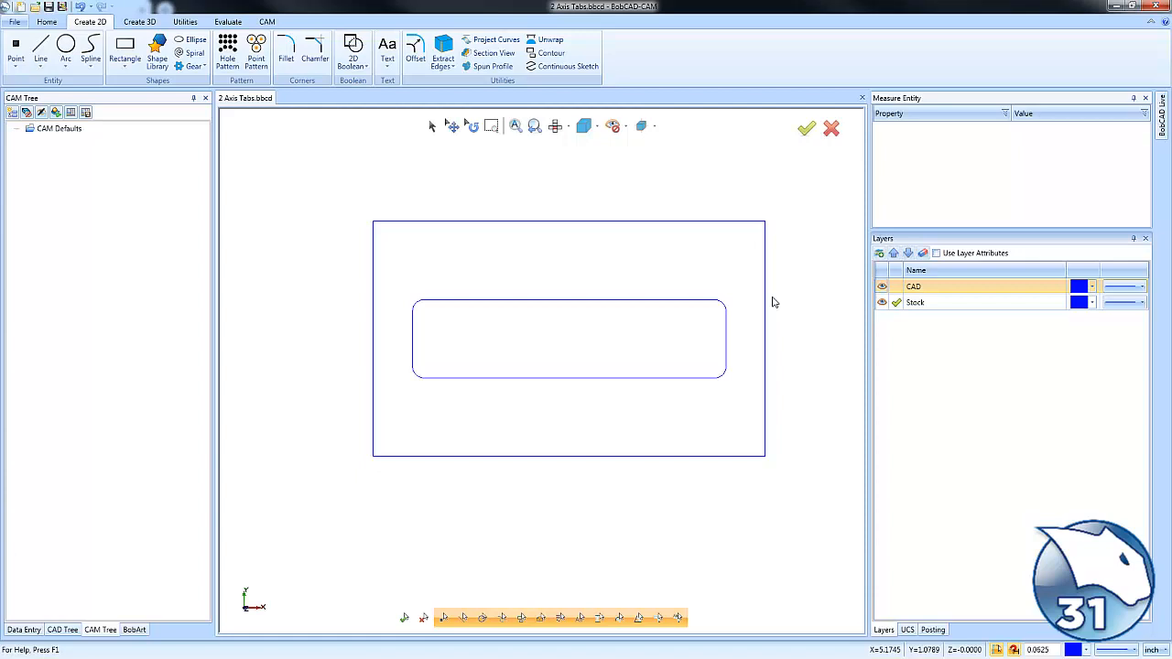
pyautogui.moveTo(184, 379)
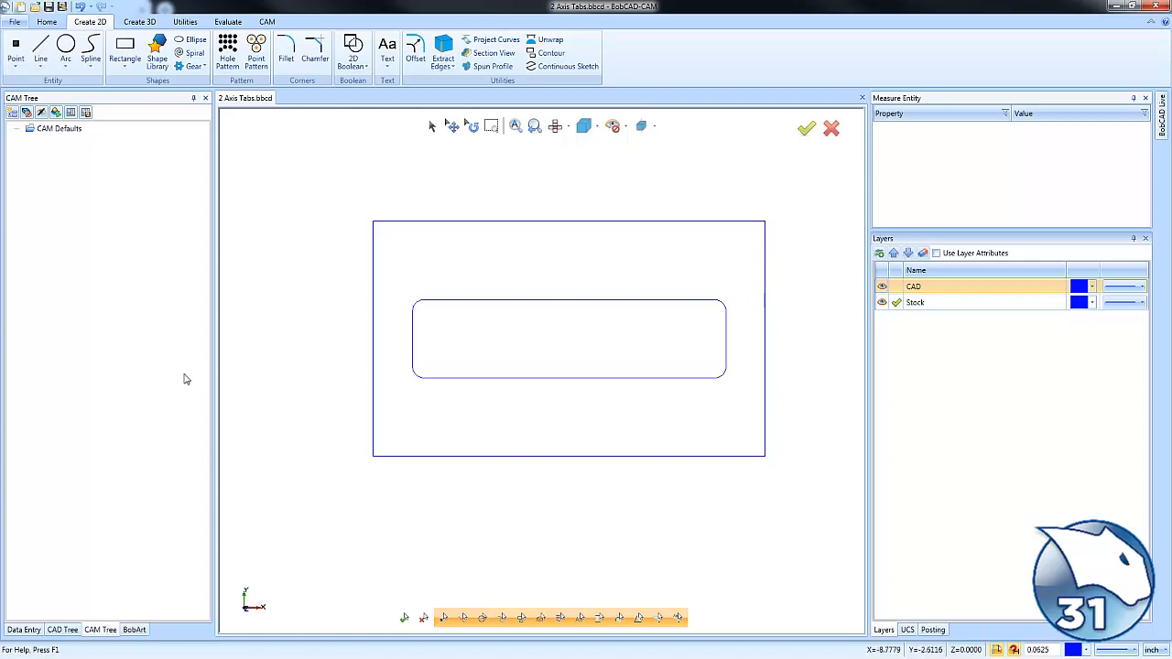
pyautogui.moveTo(82, 140)
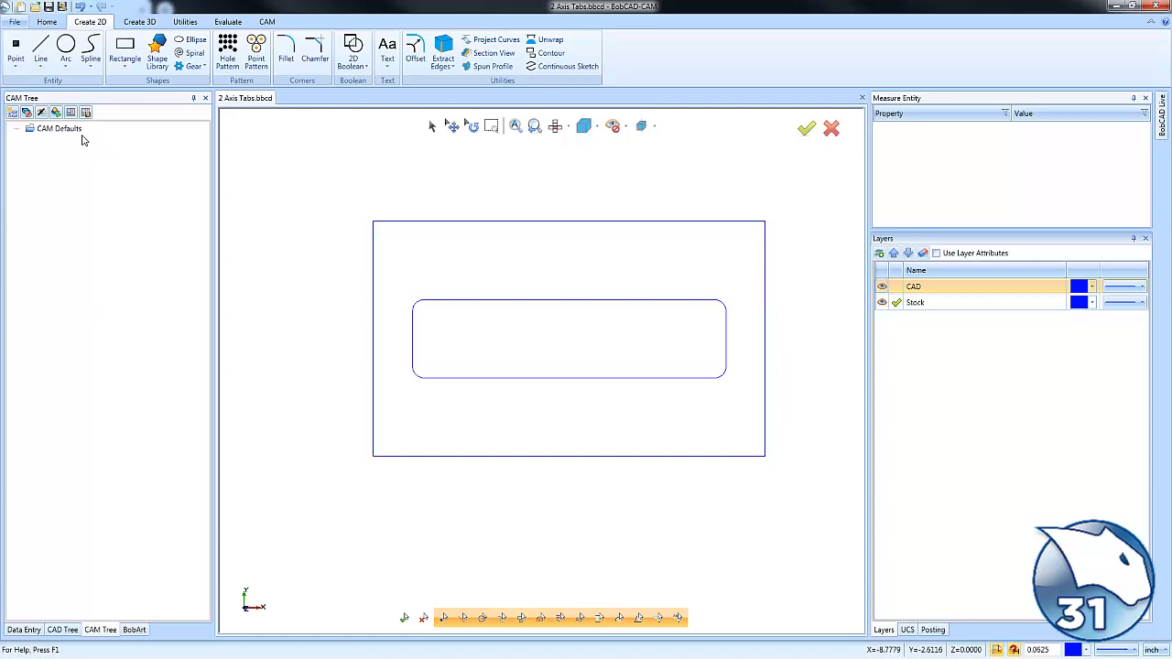
# - Start a new milling job from CAM Defaults with the origin at the stock's lower front-left corner
pyautogui.click(59, 128)
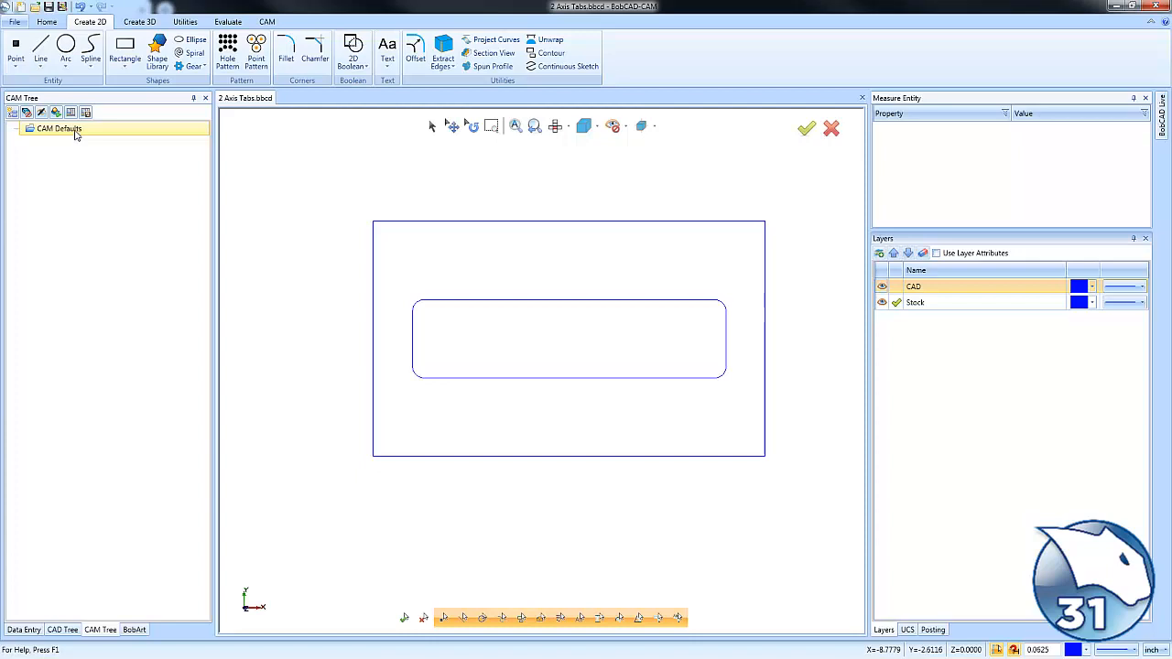
pyautogui.doubleClick(59, 128)
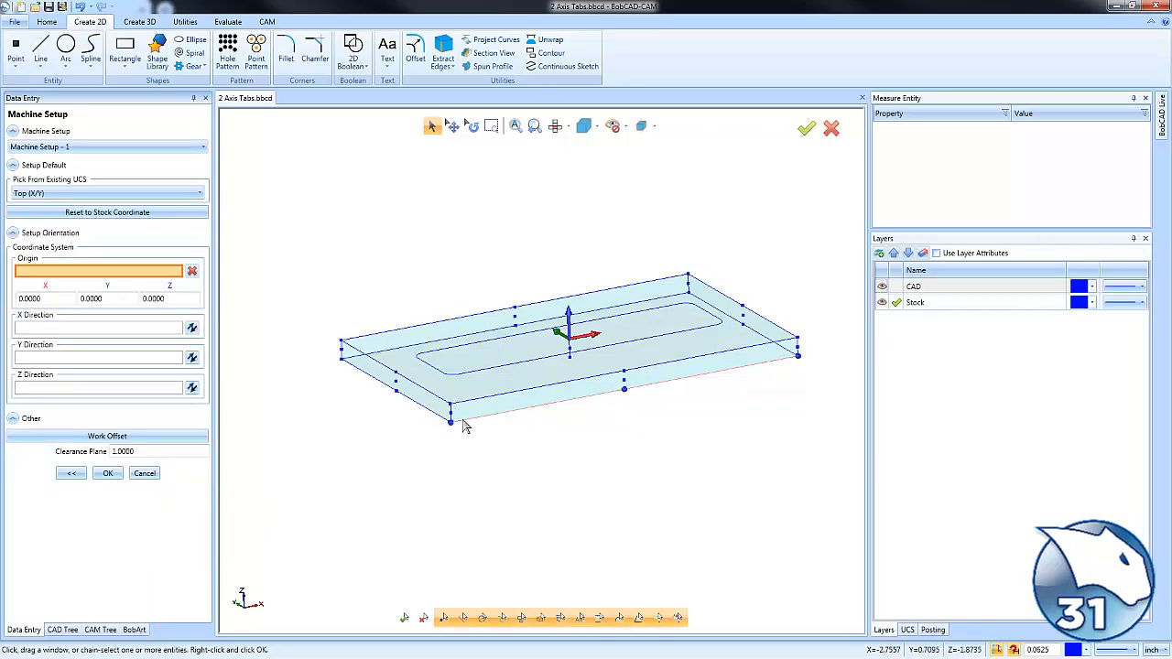
pyautogui.click(449, 420)
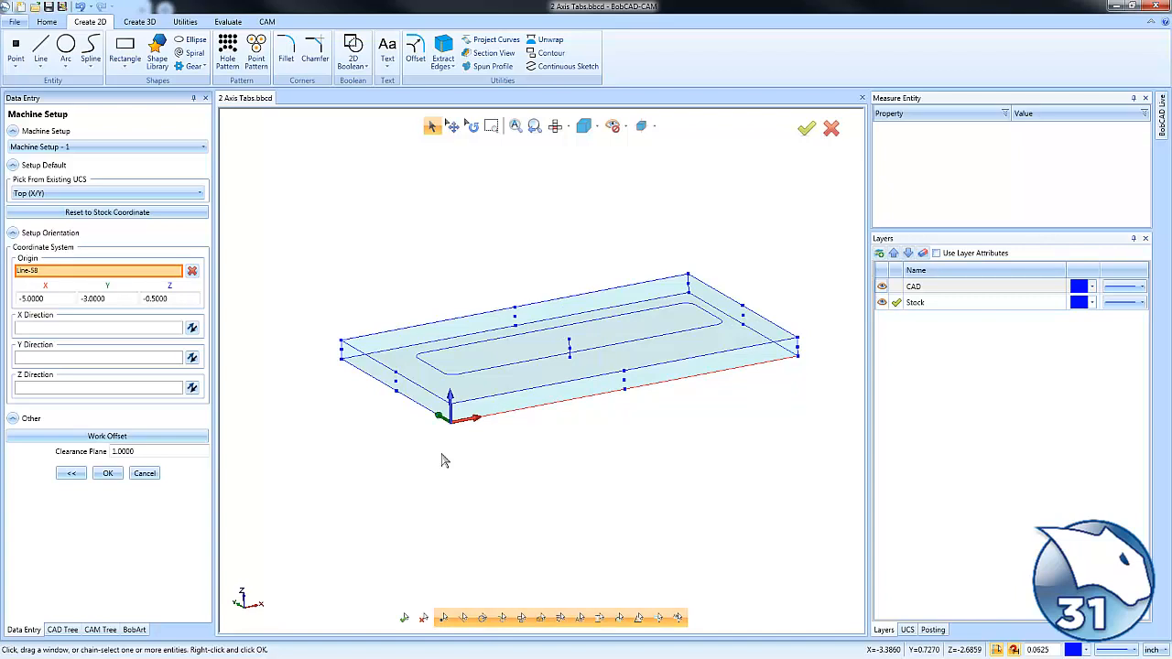
pyautogui.moveTo(488, 413)
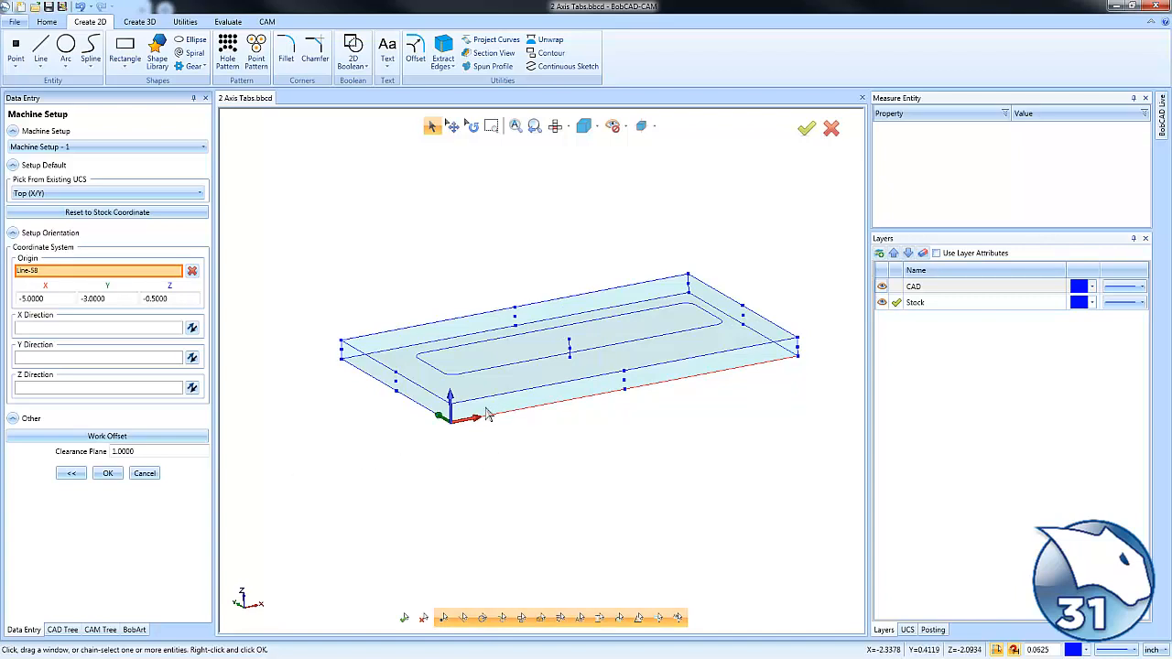
pyautogui.moveTo(458, 475)
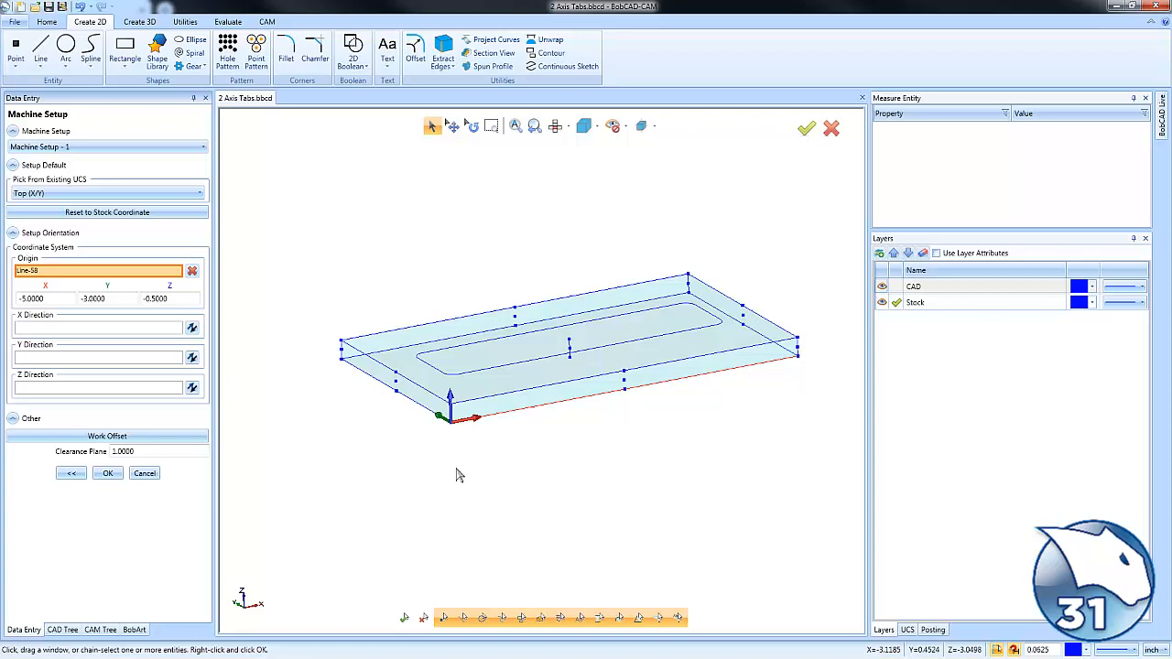
pyautogui.moveTo(261, 457)
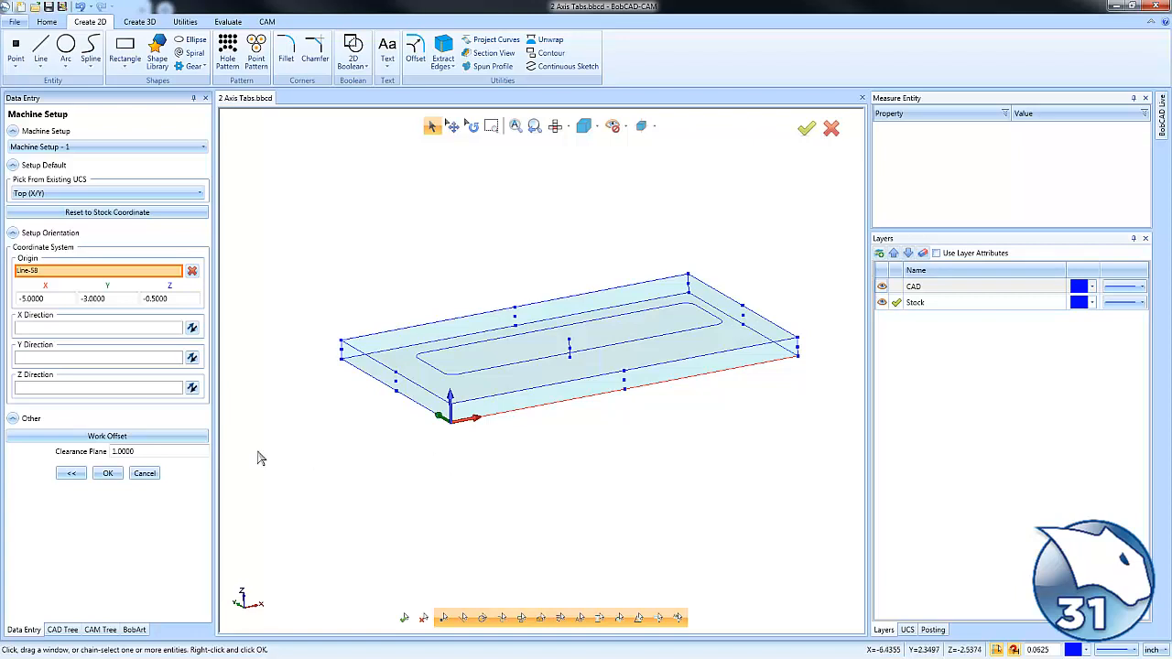
pyautogui.click(107, 472)
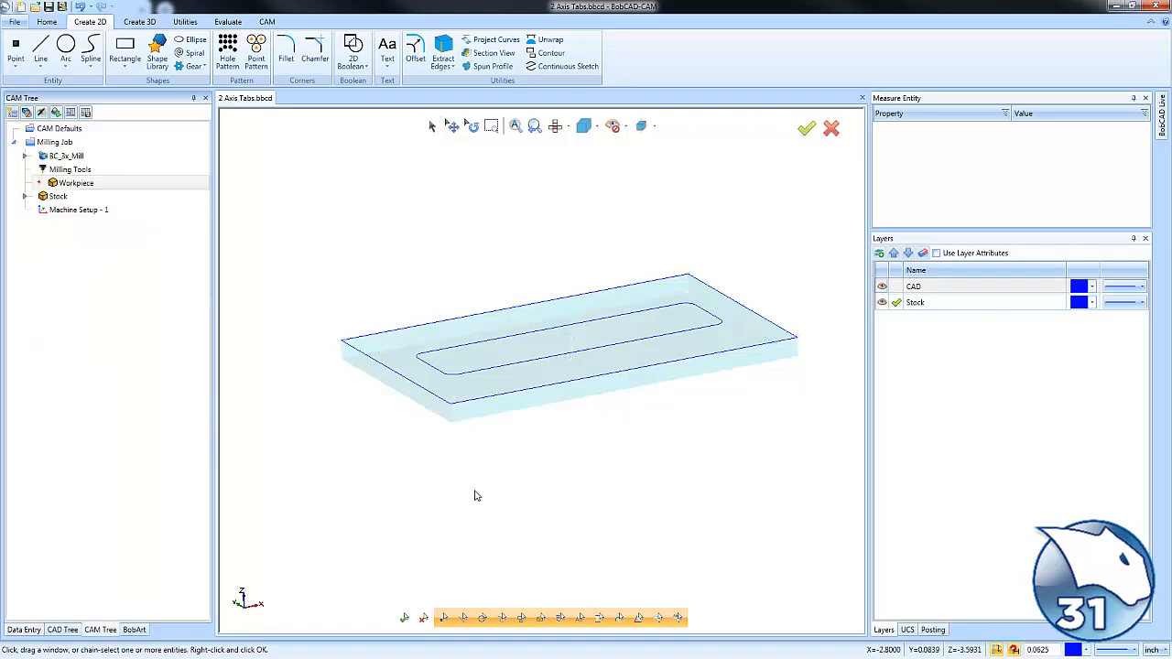
# - Add a Mill 2 Axis feature on the rounded rectangle chain with Top and Depth 0.5
pyautogui.click(79, 209)
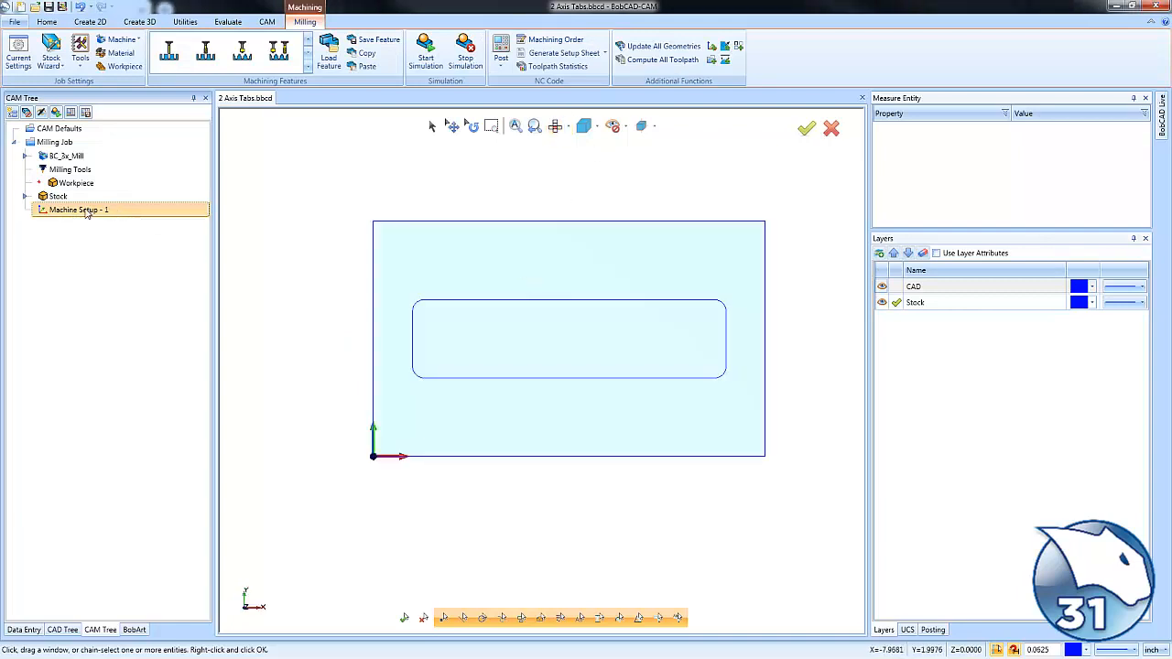
pyautogui.rightClick(79, 210)
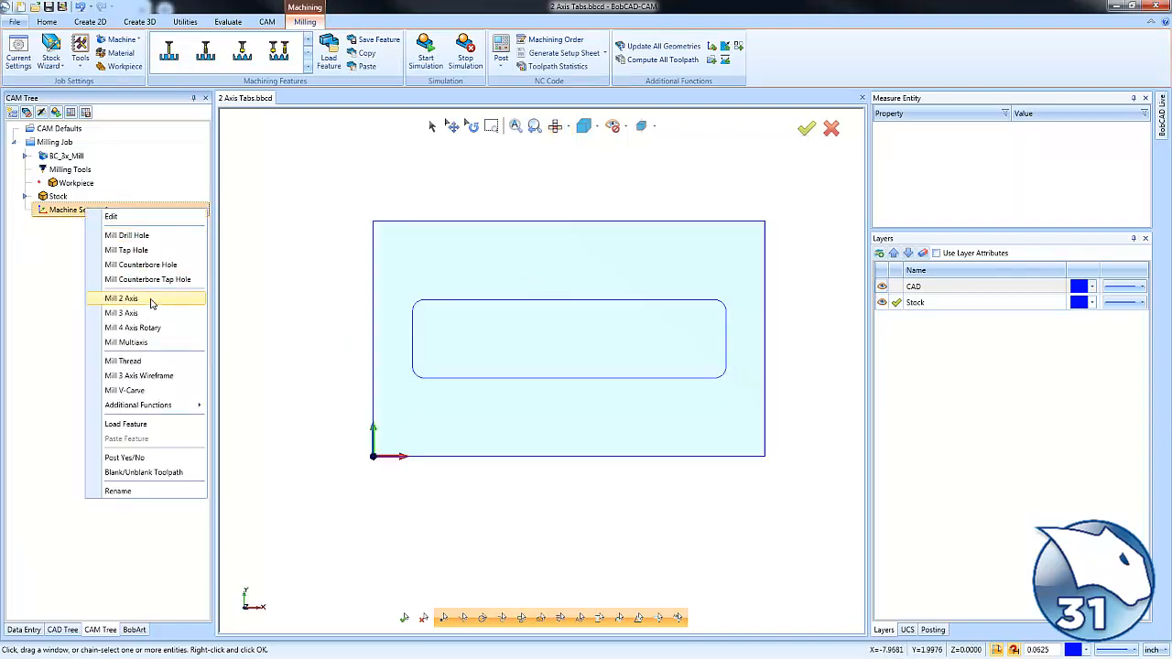
pyautogui.click(121, 299)
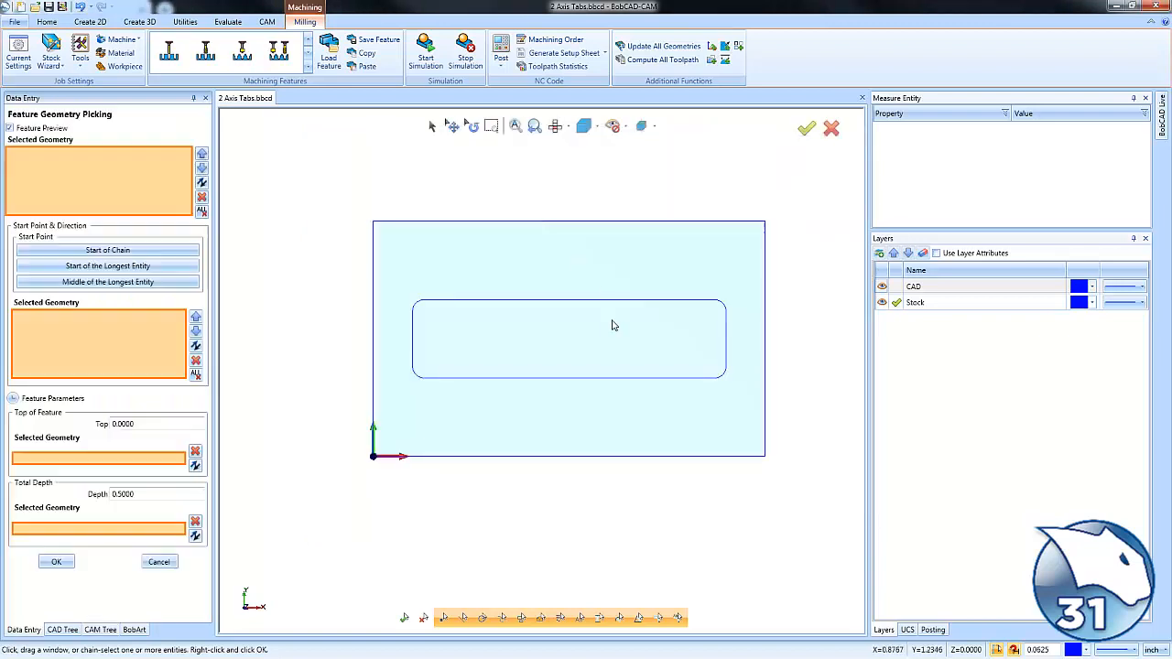
pyautogui.click(568, 375)
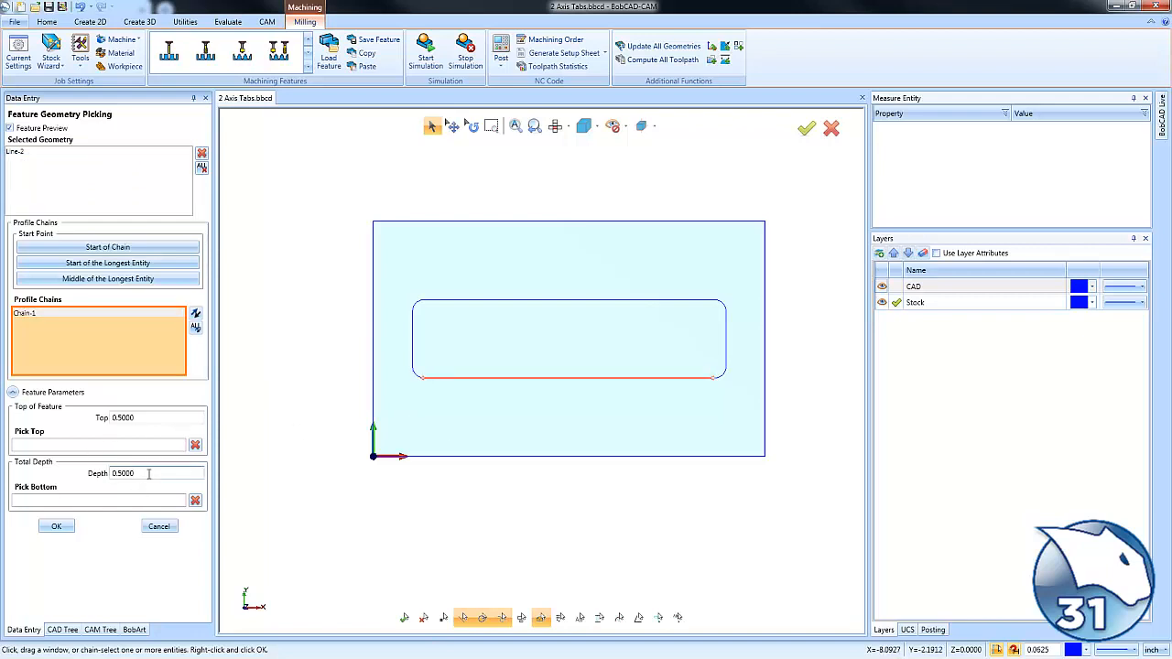
pyautogui.click(56, 525)
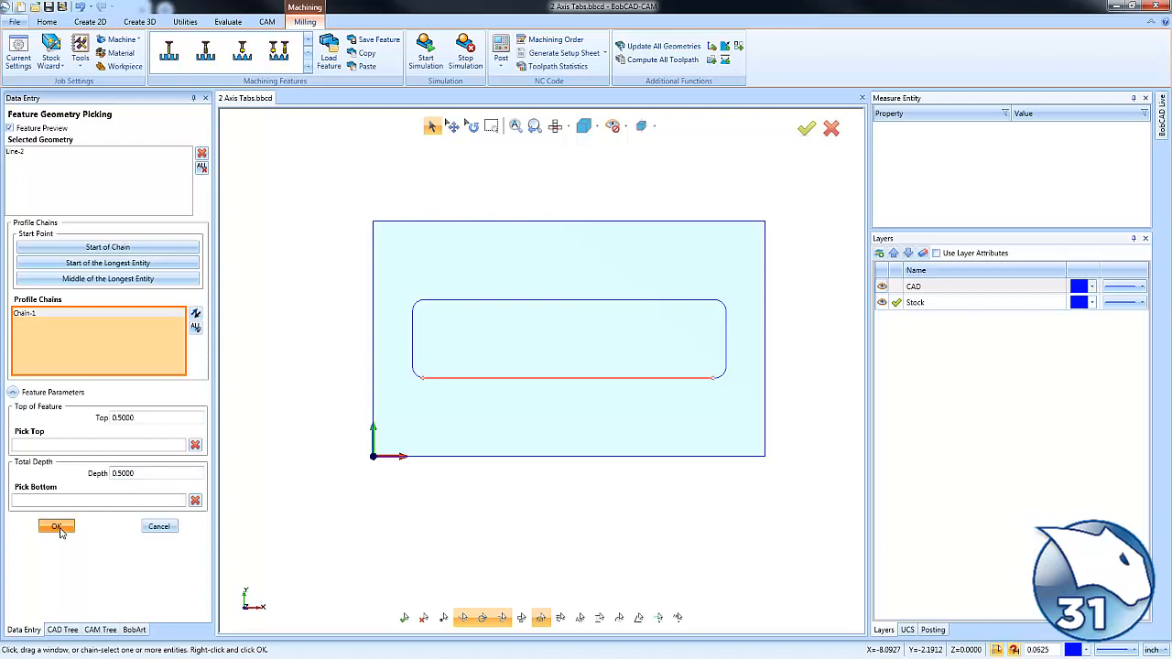
pyautogui.click(56, 526)
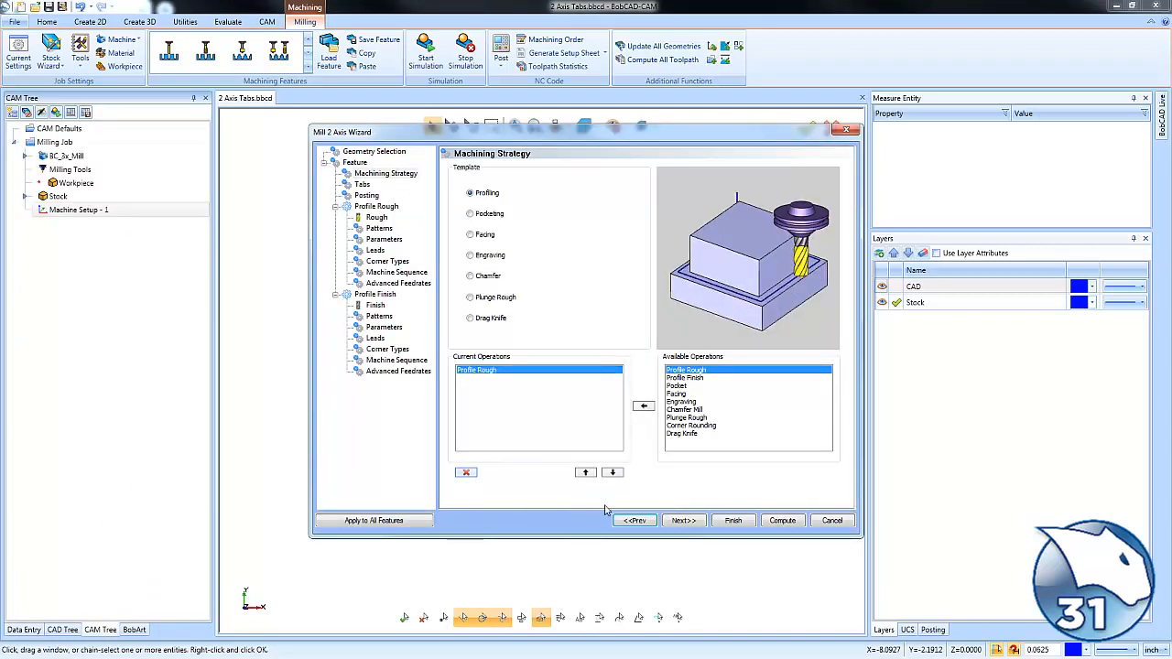
# - Compute the Profile Rough toolpath and backplot the tool along it
pyautogui.click(781, 520)
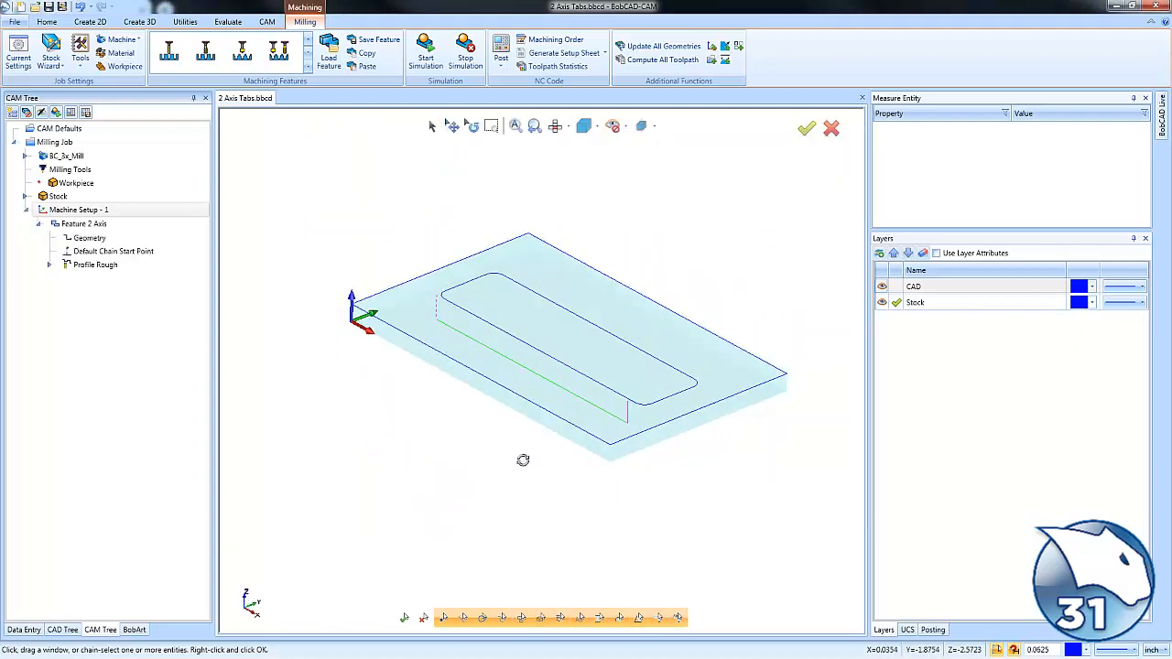
pyautogui.click(95, 264)
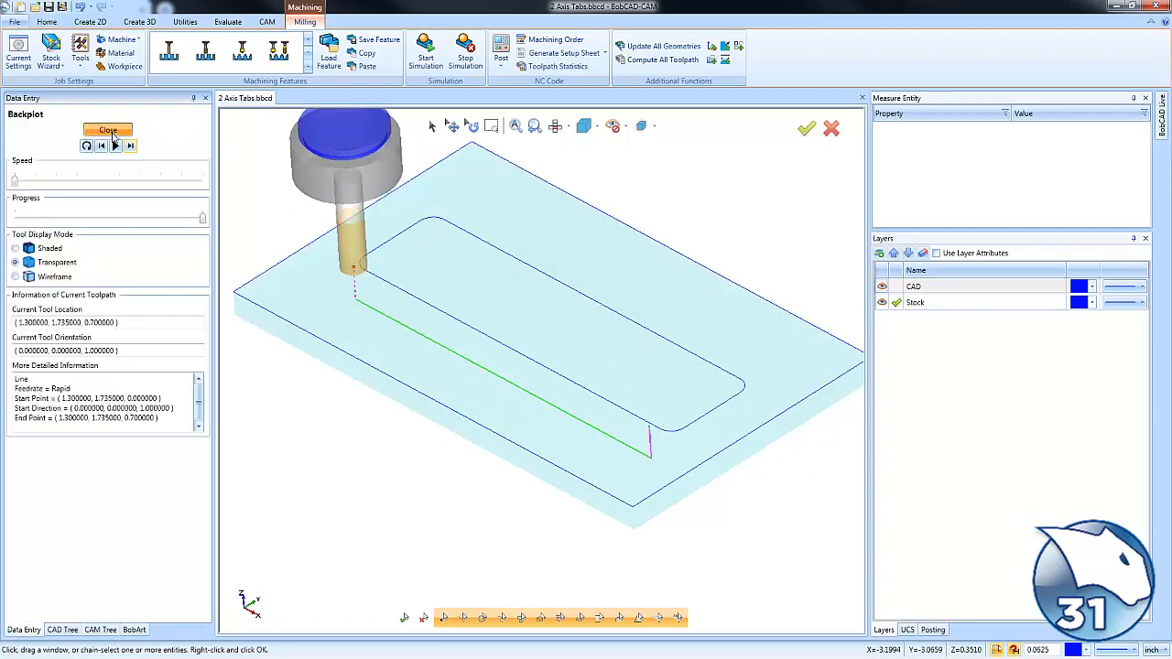
pyautogui.click(107, 130)
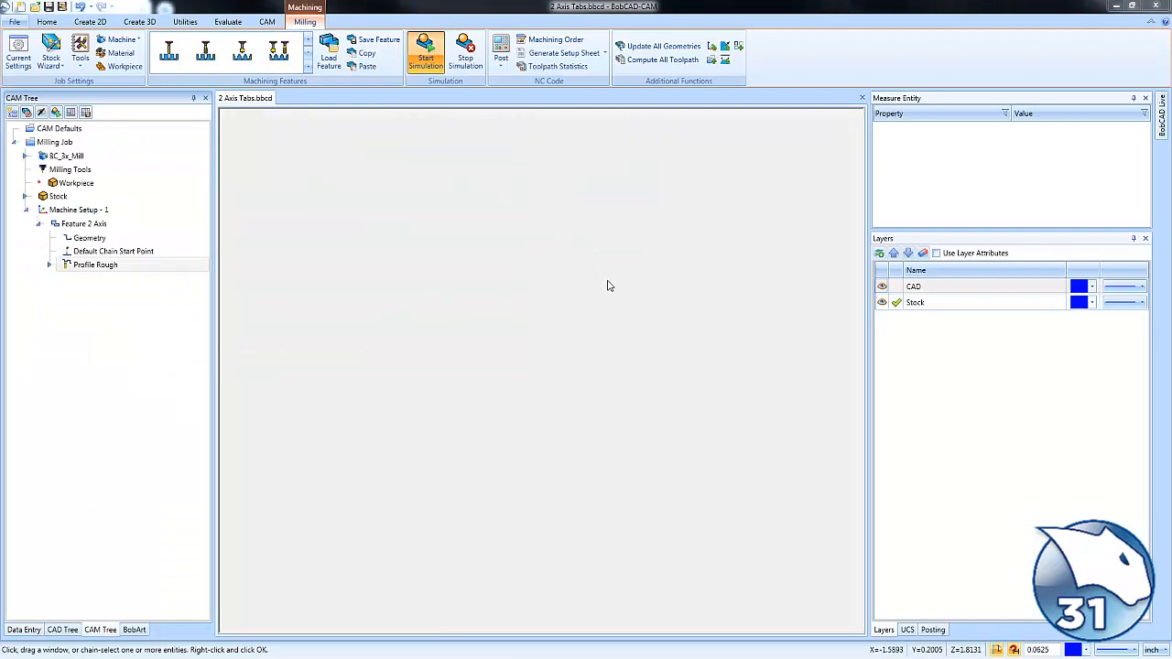
# - Run the machining simulation through all seven moves, then close it
pyautogui.click(425, 52)
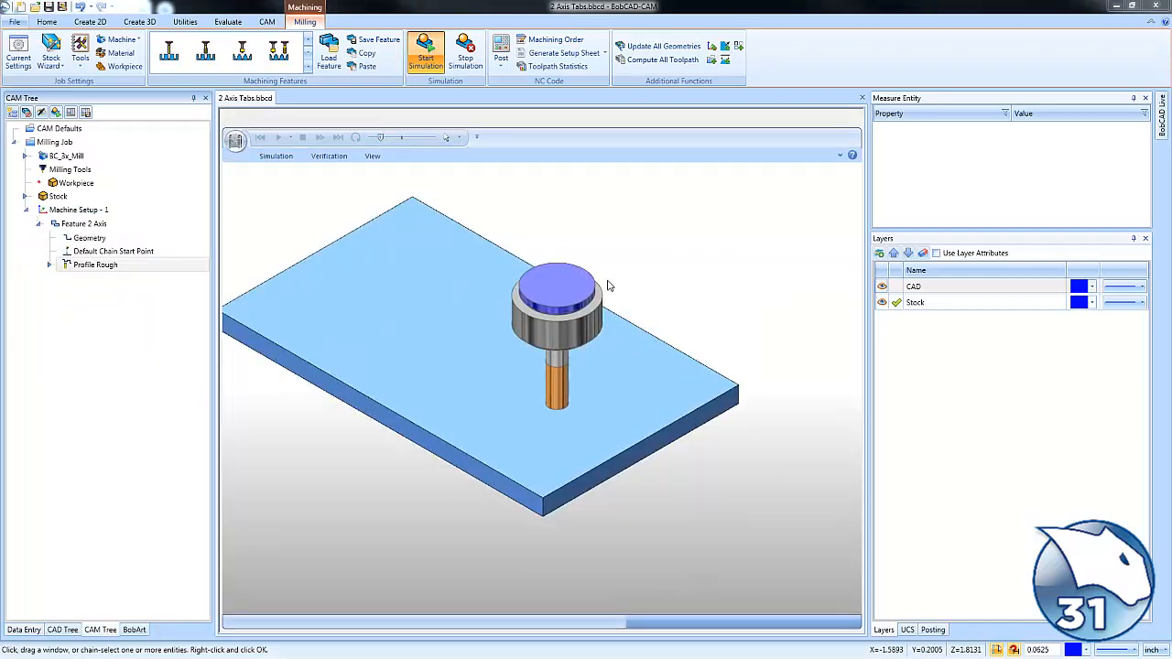
pyautogui.click(279, 138)
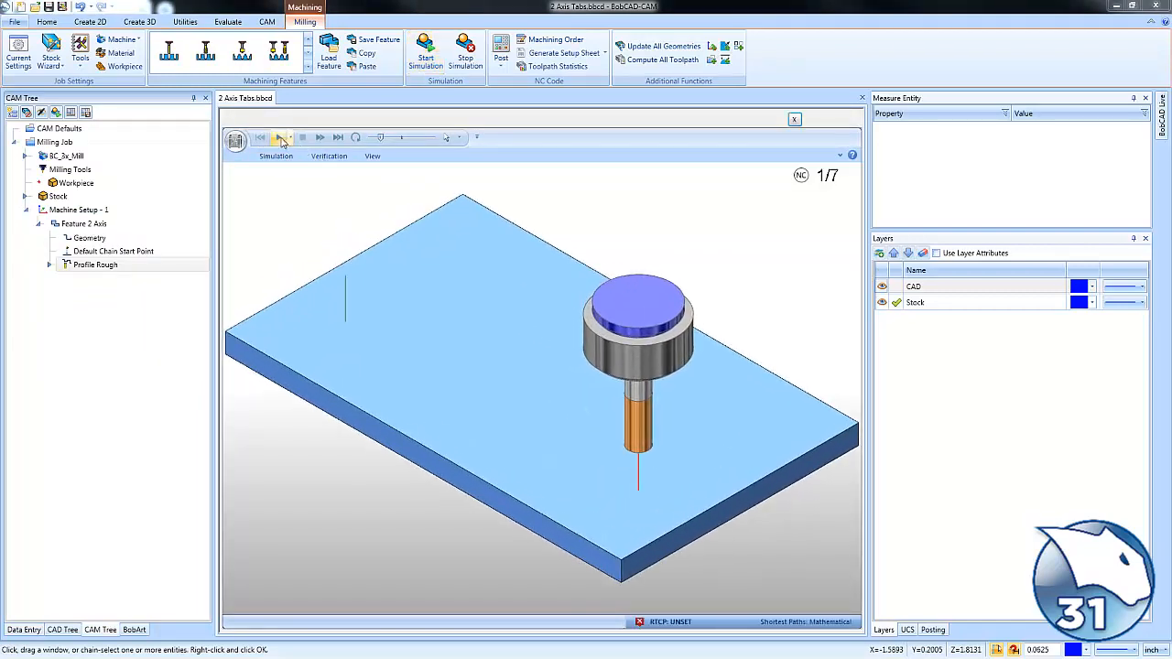
pyautogui.click(278, 138)
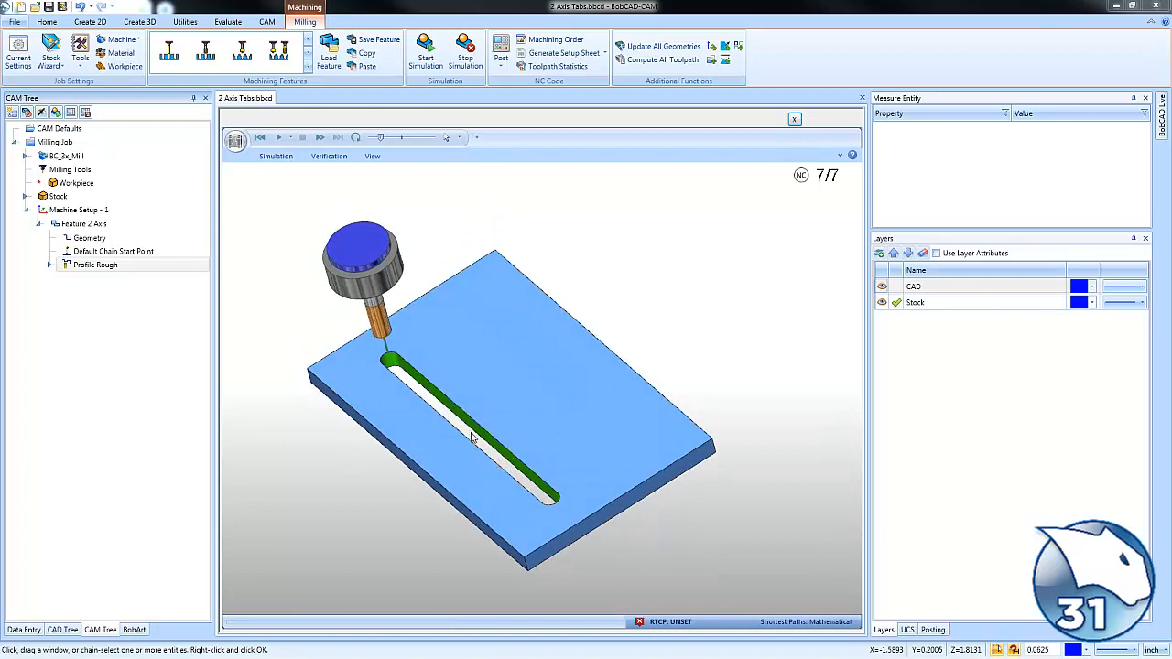
pyautogui.moveTo(728, 285)
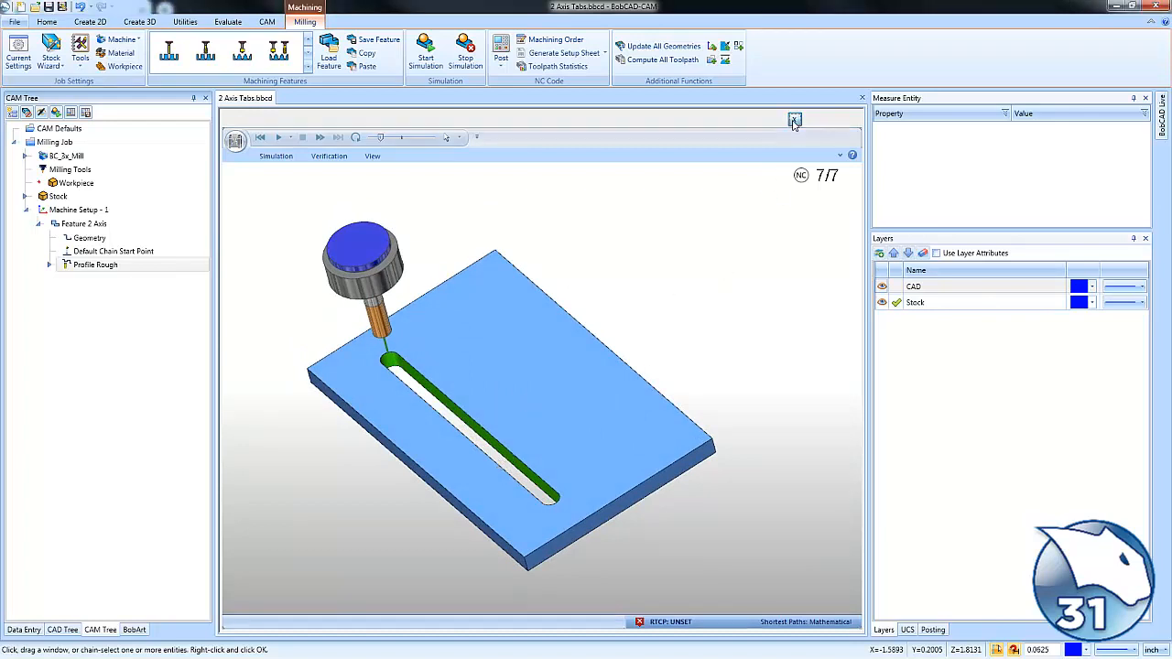
pyautogui.click(794, 119)
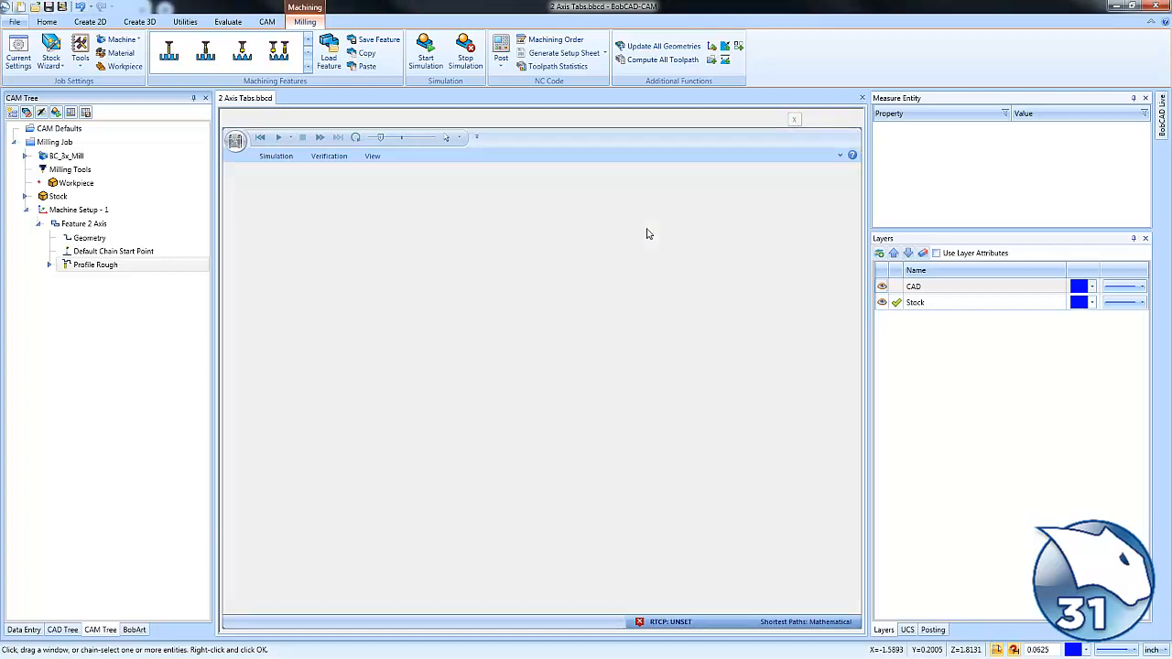
# - Edit the feature's Tabs page: apply a tab of width 1, angle 45, height 0.125 to Chain 1
pyautogui.rightClick(82, 223)
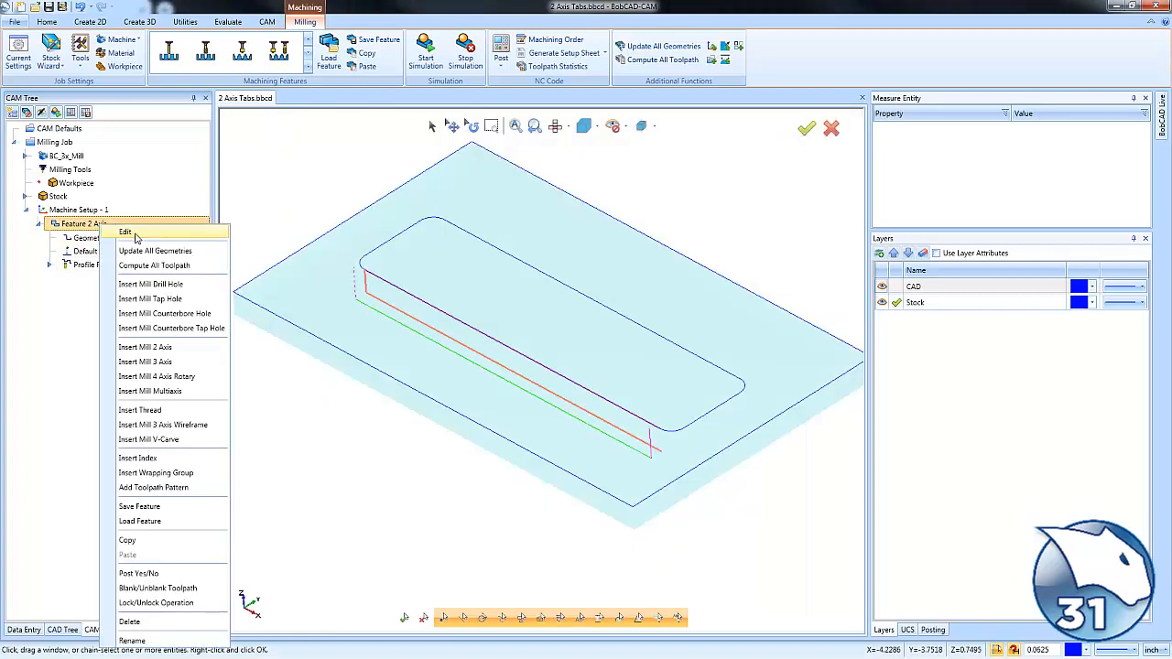
pyautogui.click(125, 232)
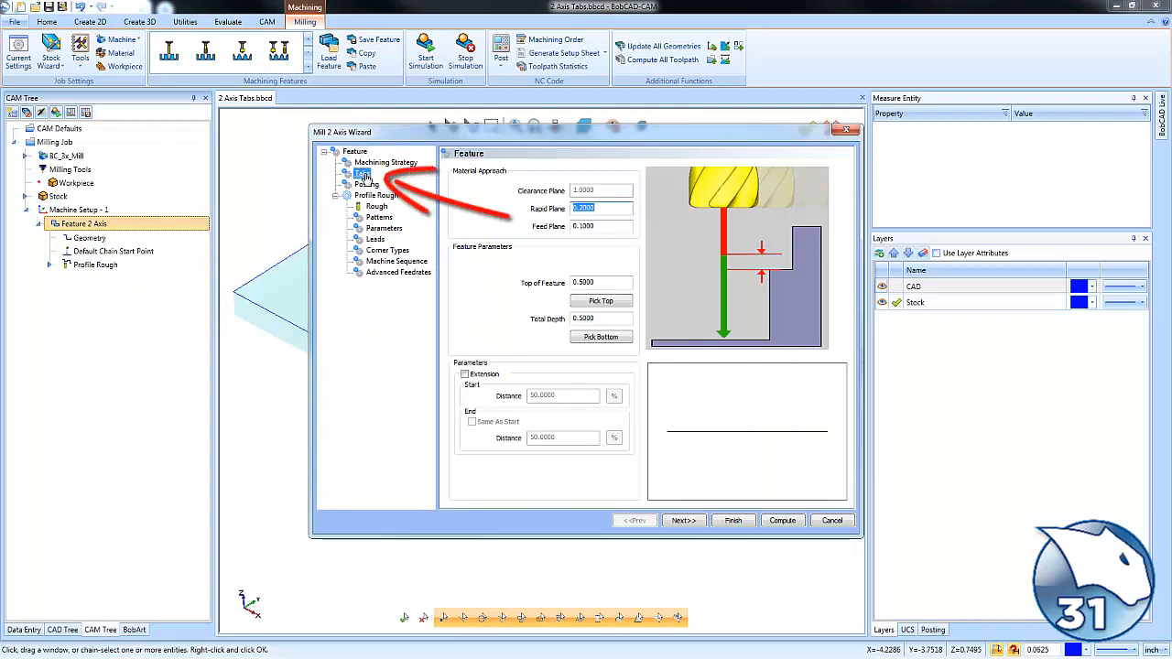
pyautogui.click(362, 173)
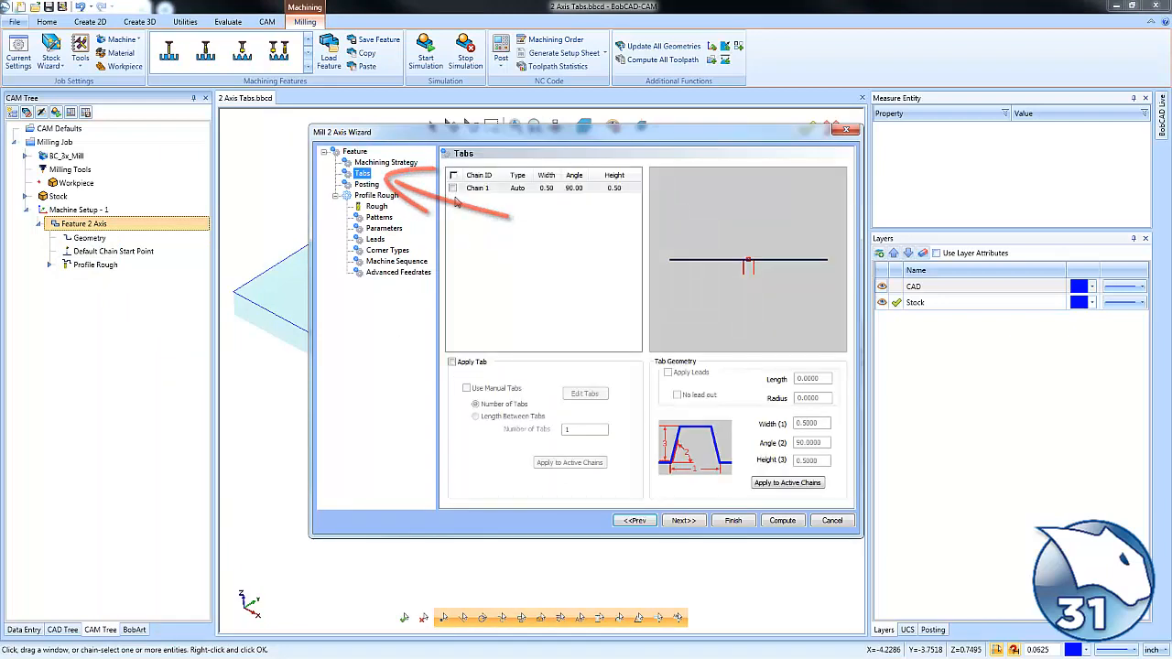
pyautogui.click(452, 187)
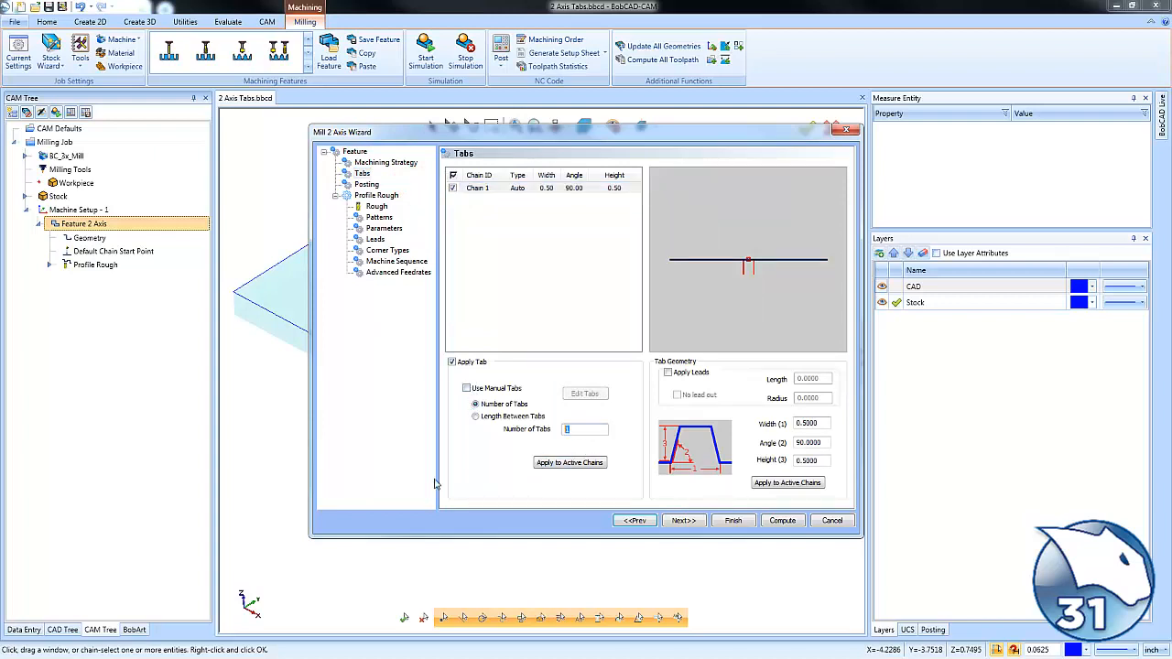
pyautogui.moveTo(799, 369)
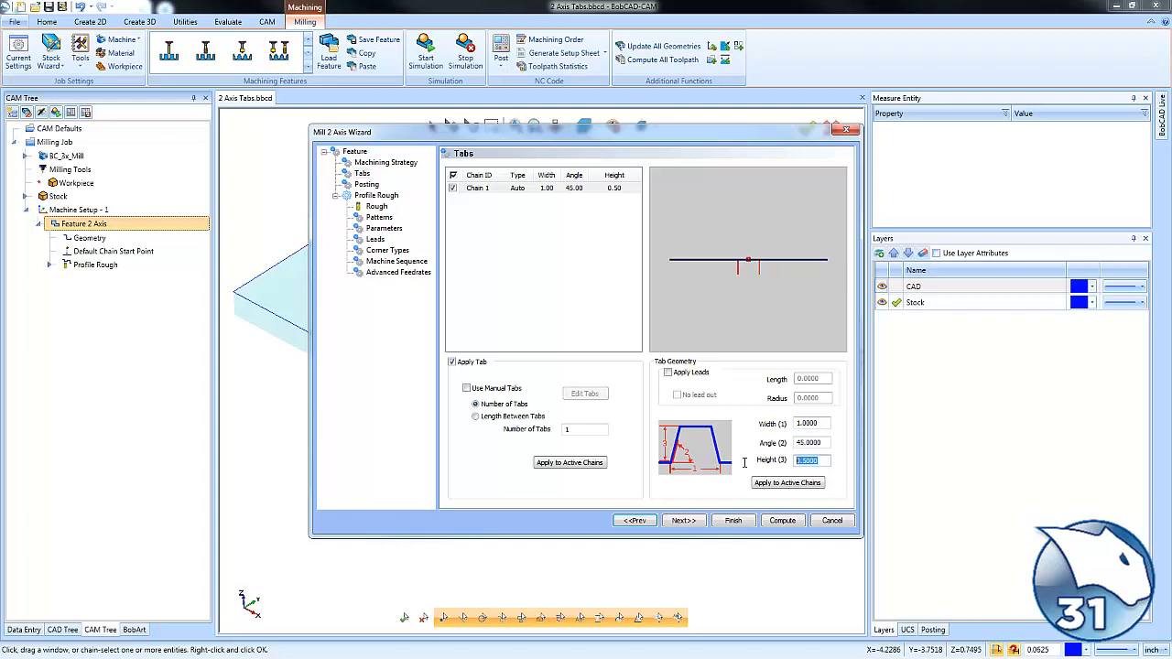
pyautogui.write('.125')
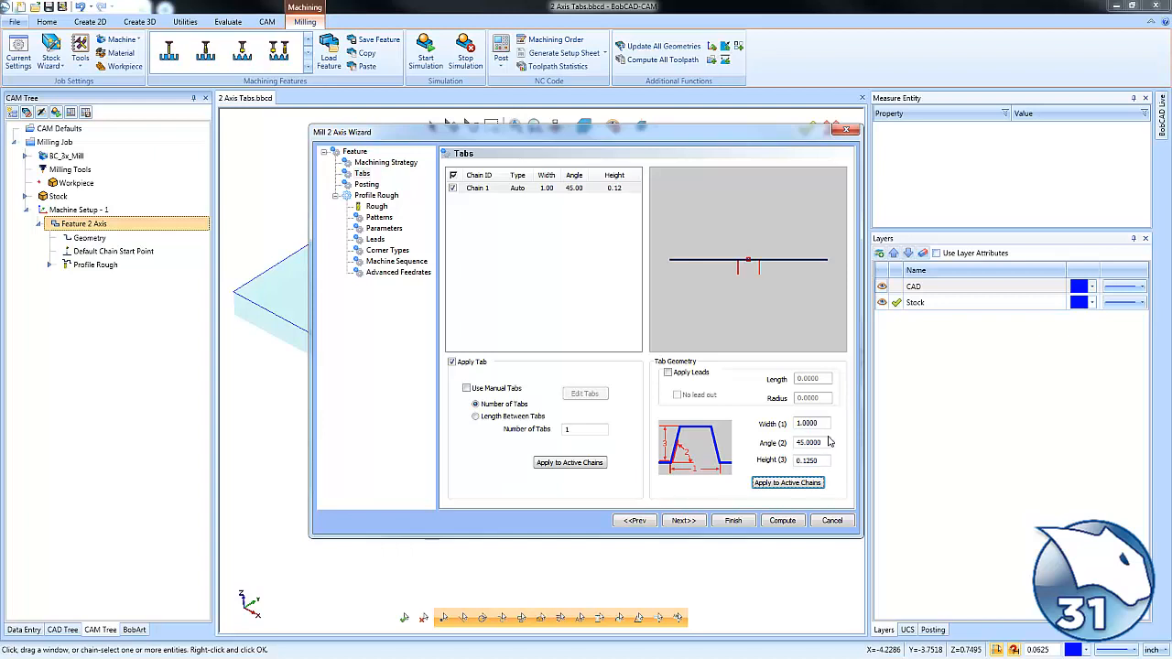
pyautogui.moveTo(740, 440)
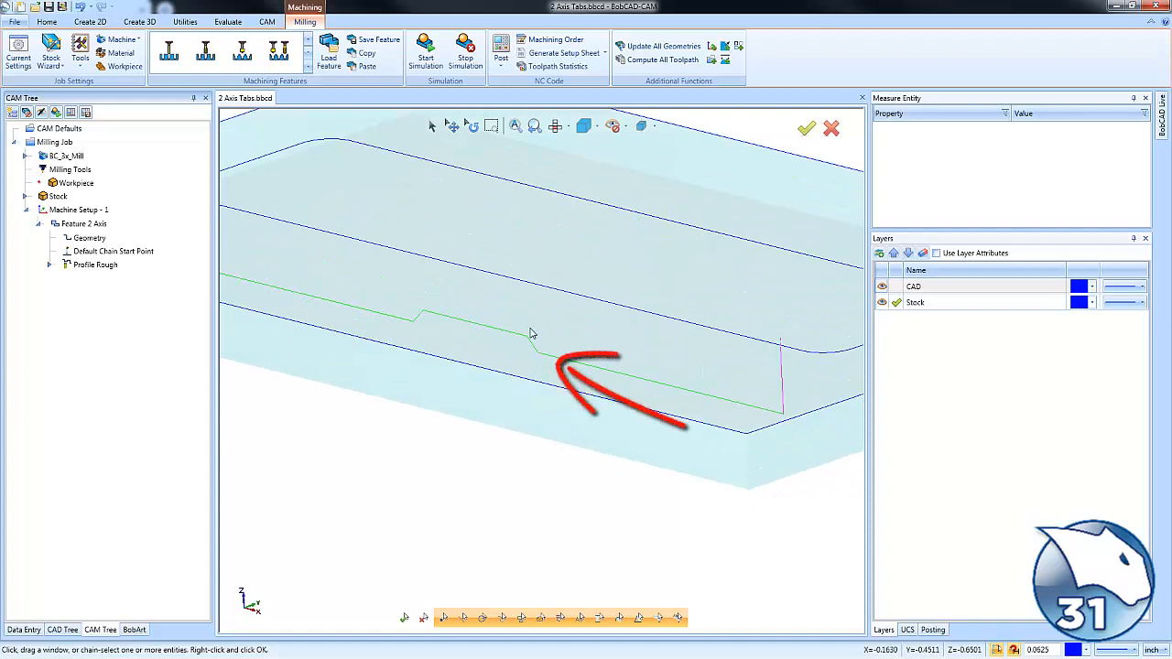
pyautogui.moveTo(613, 375)
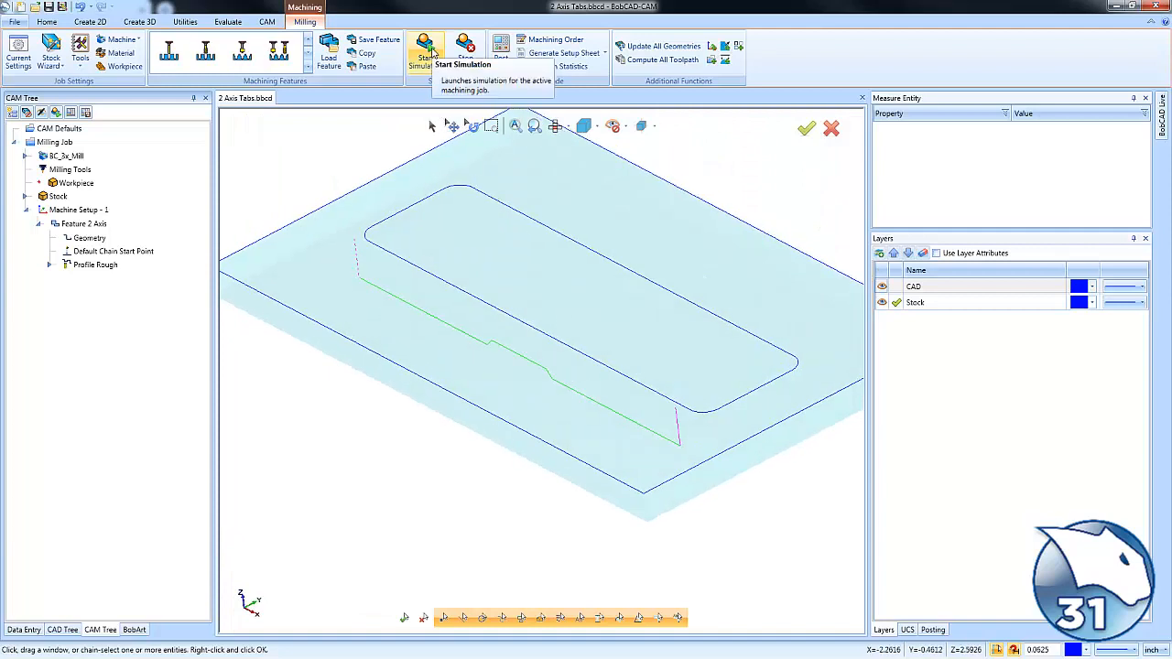
pyautogui.click(425, 52)
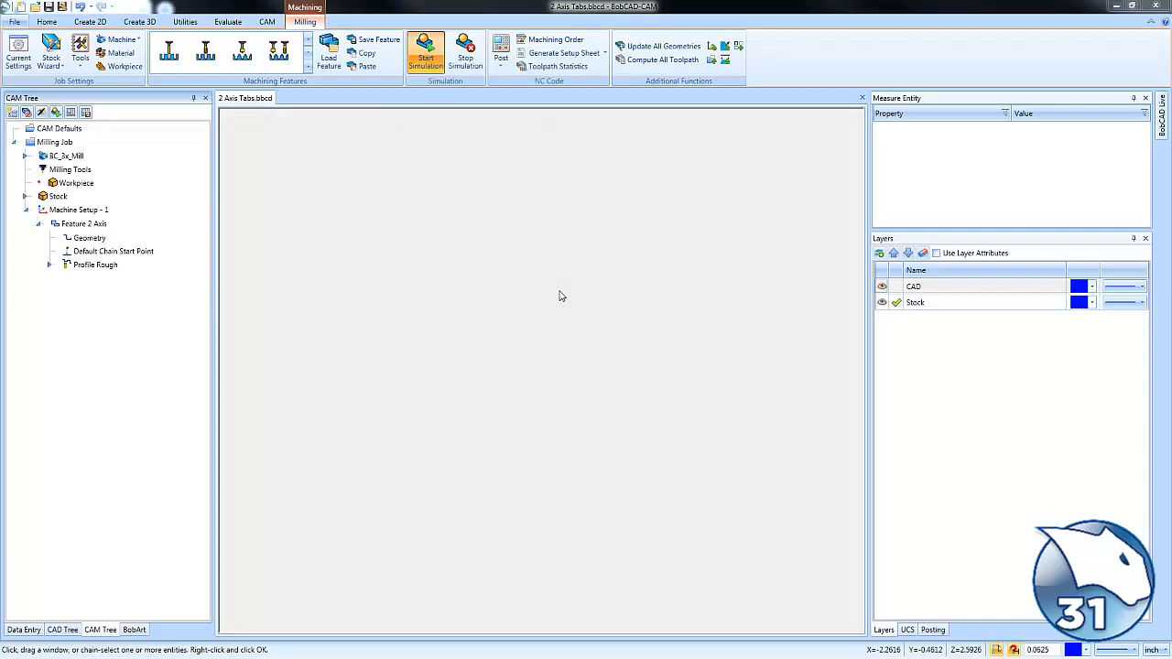
pyautogui.click(425, 50)
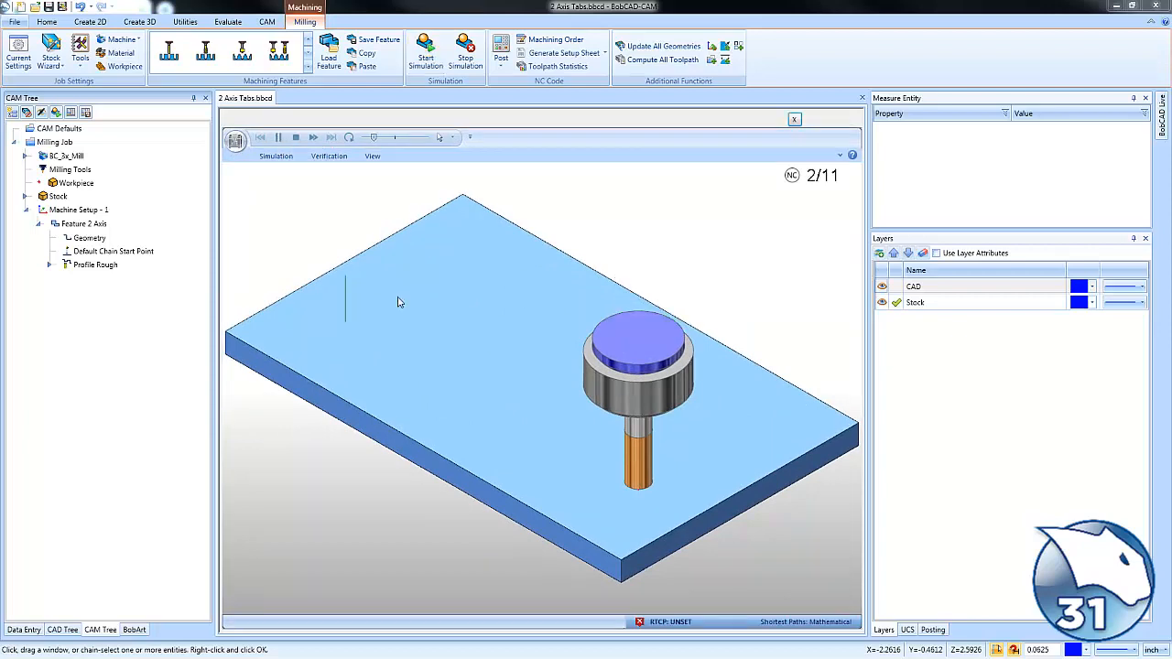
pyautogui.click(279, 136)
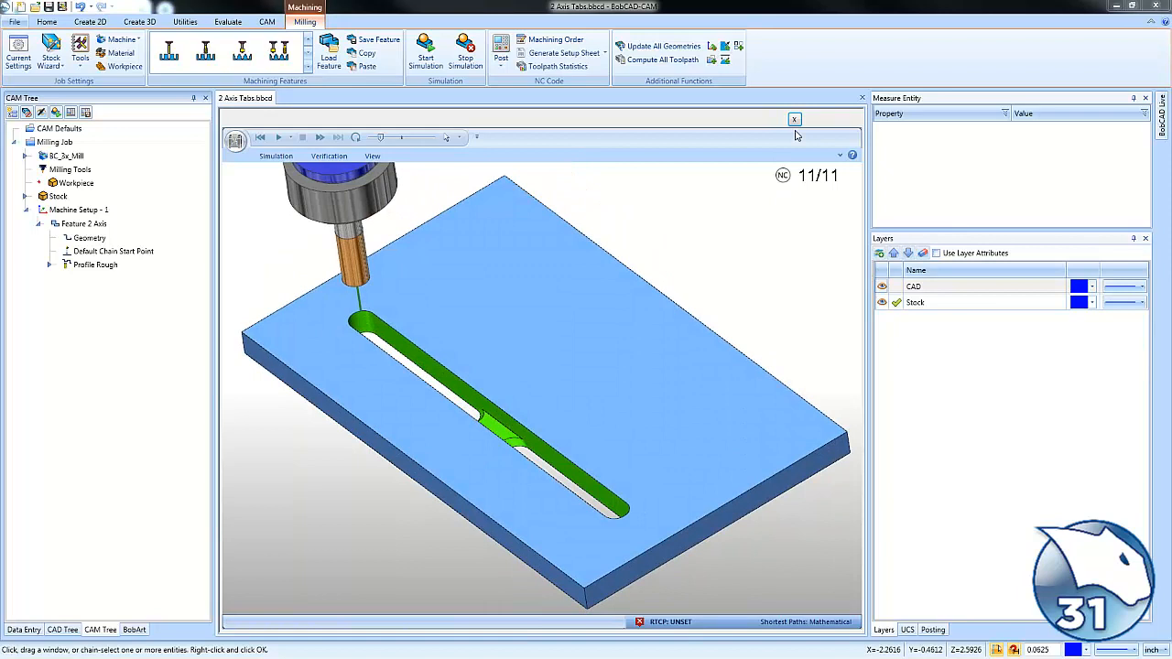
pyautogui.click(794, 119)
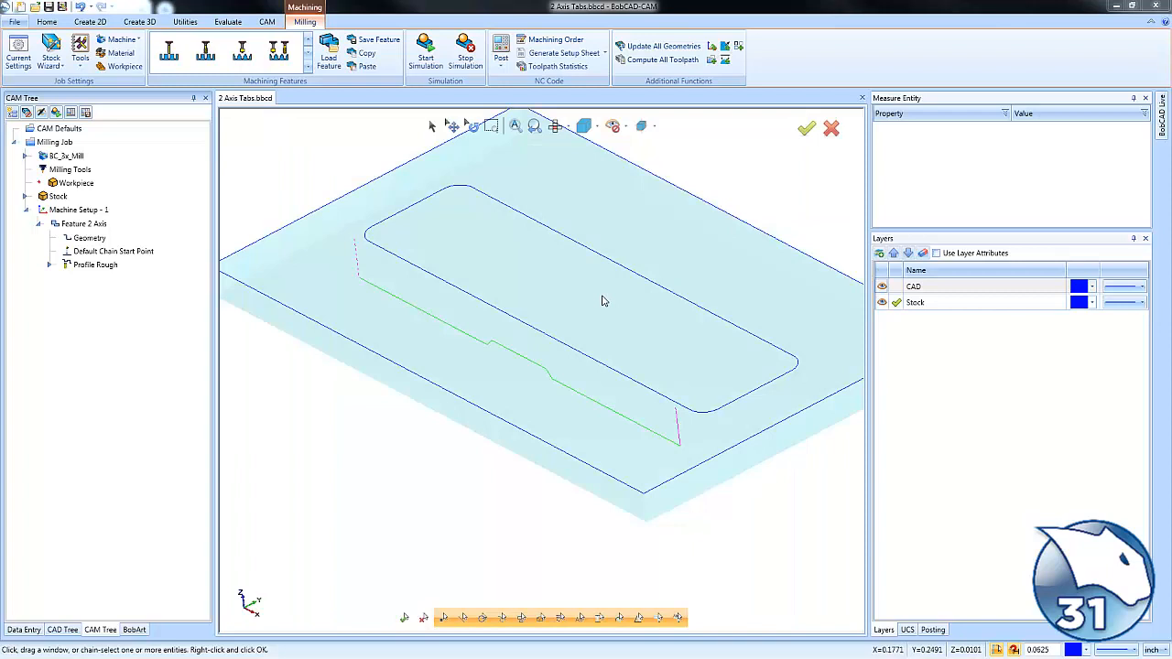
# - Set the rough profile to Multiple Steps with even 0.125 depth of cut and recompute
pyautogui.rightClick(83, 224)
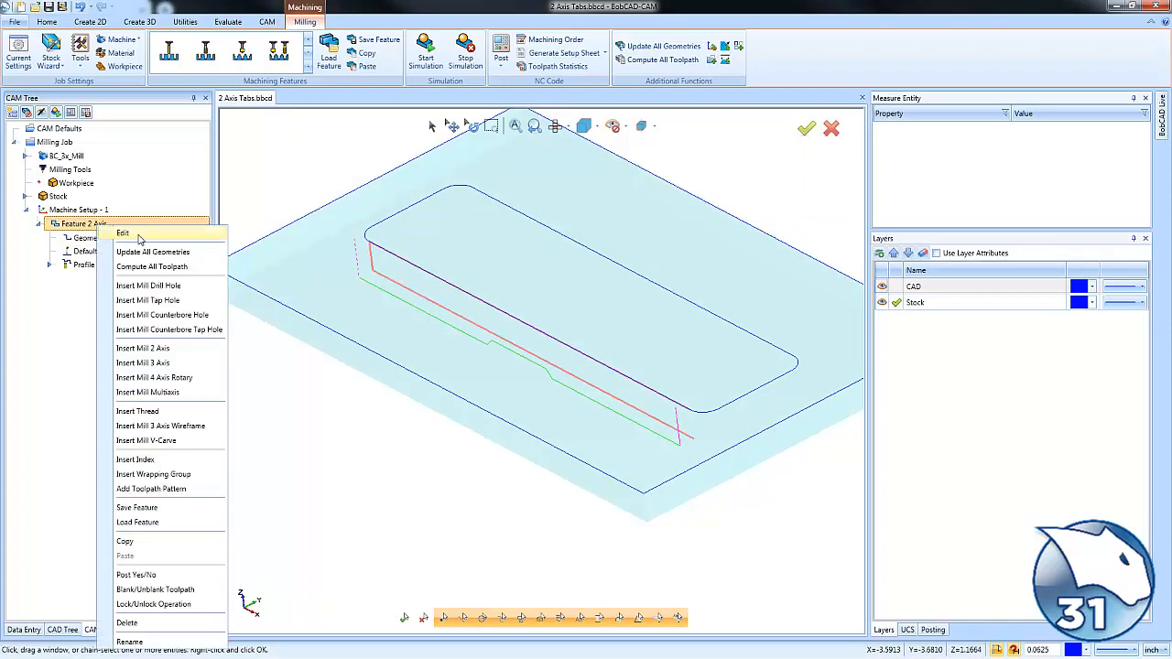
pyautogui.click(122, 233)
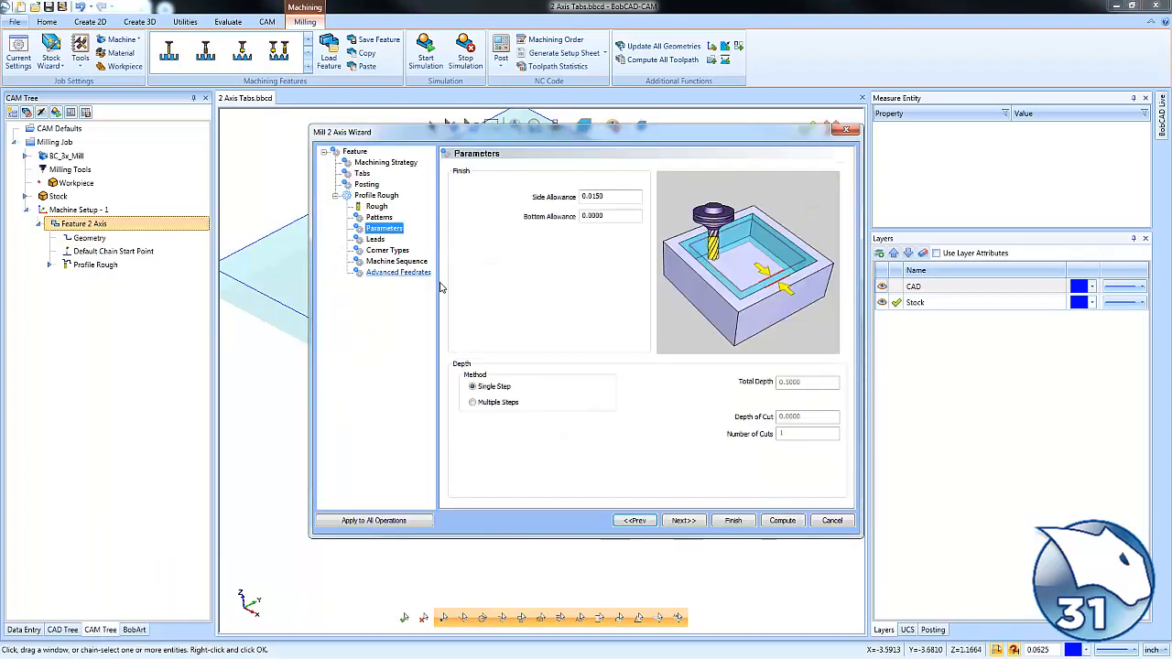
pyautogui.click(473, 402)
pyautogui.write('.125')
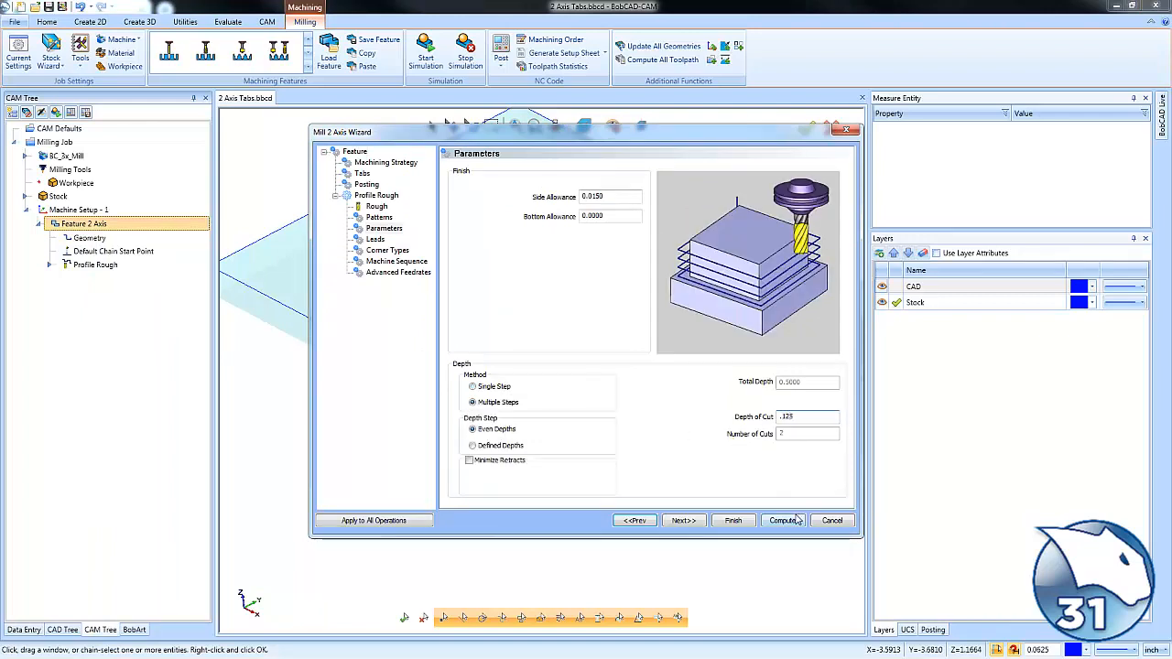
pyautogui.click(783, 521)
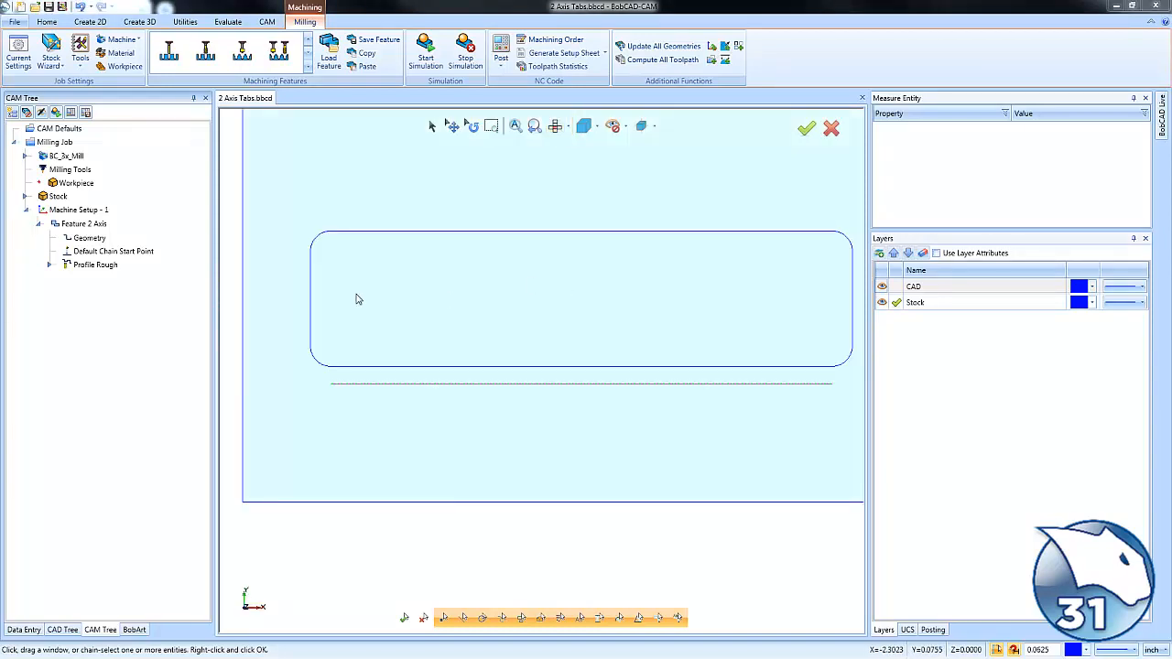
# - Re-pick the profile geometry to start on the rectangle's left edge and confirm it
pyautogui.click(95, 264)
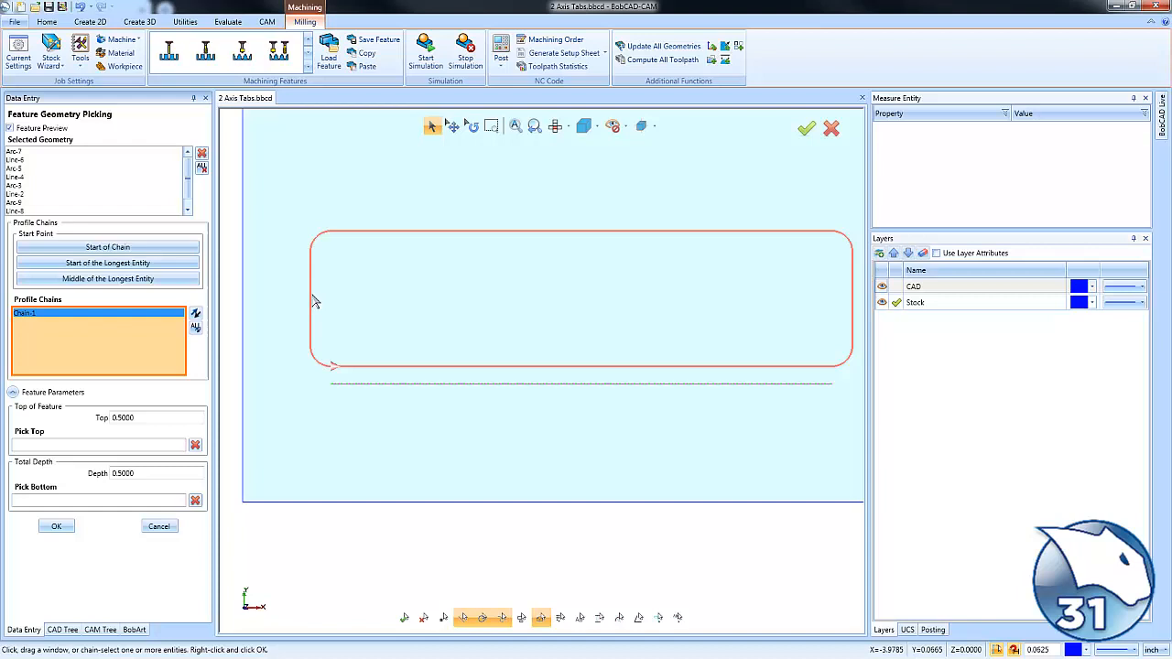
pyautogui.moveTo(345, 350)
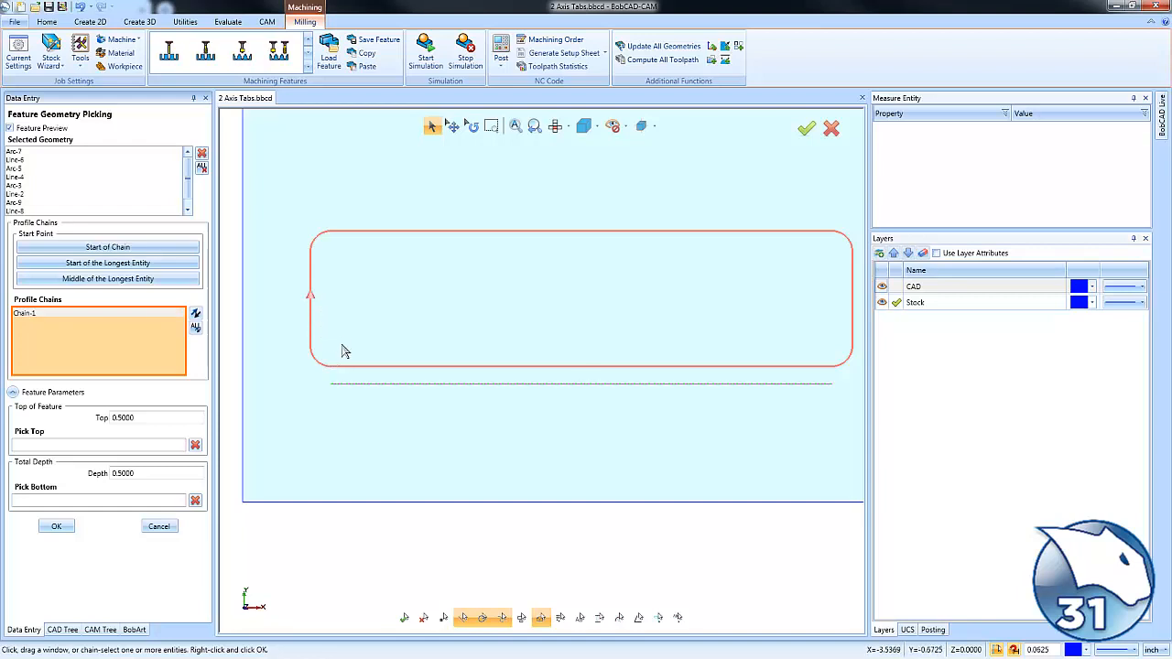
pyautogui.click(56, 526)
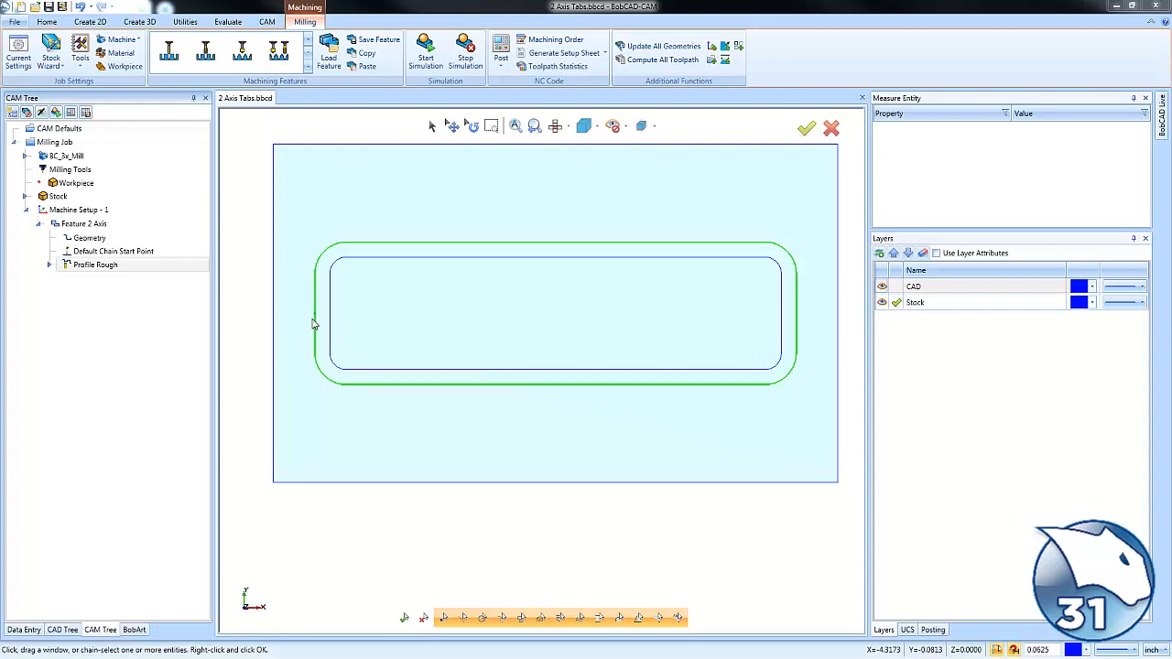
pyautogui.rightClick(83, 223)
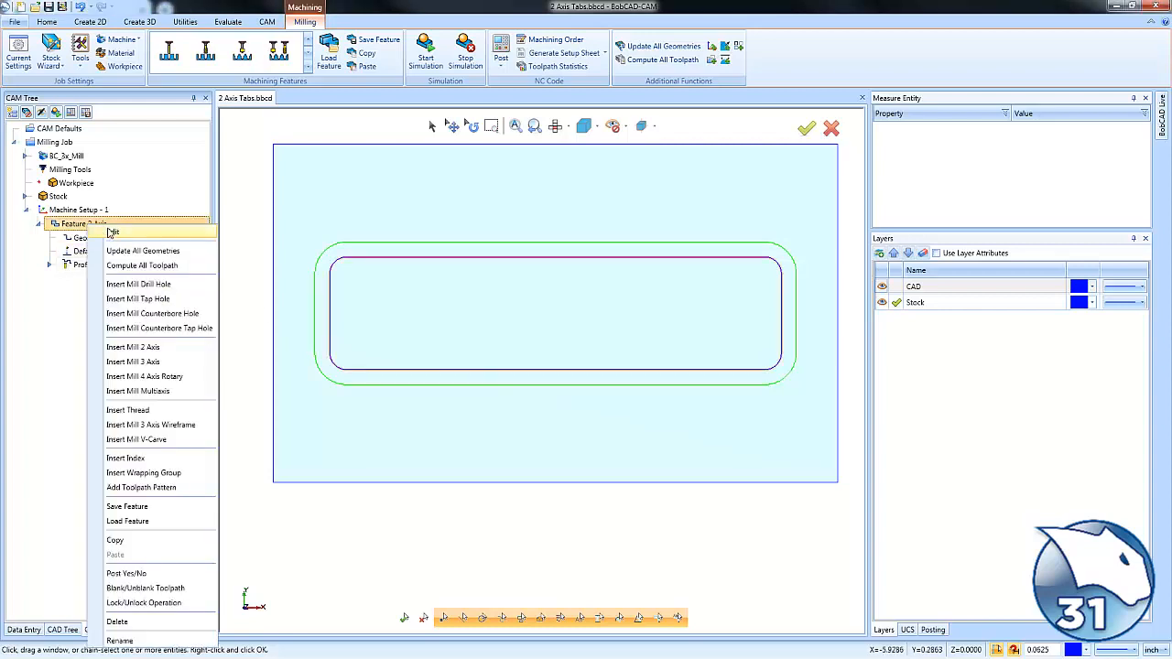
pyautogui.click(113, 232)
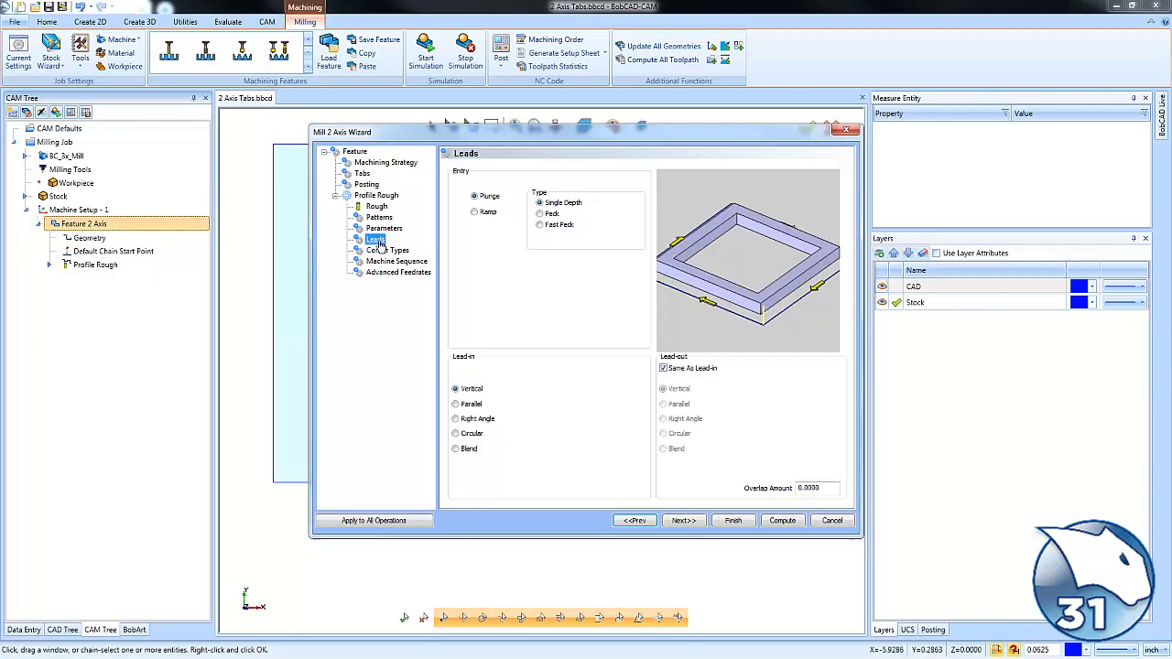
pyautogui.click(455, 418)
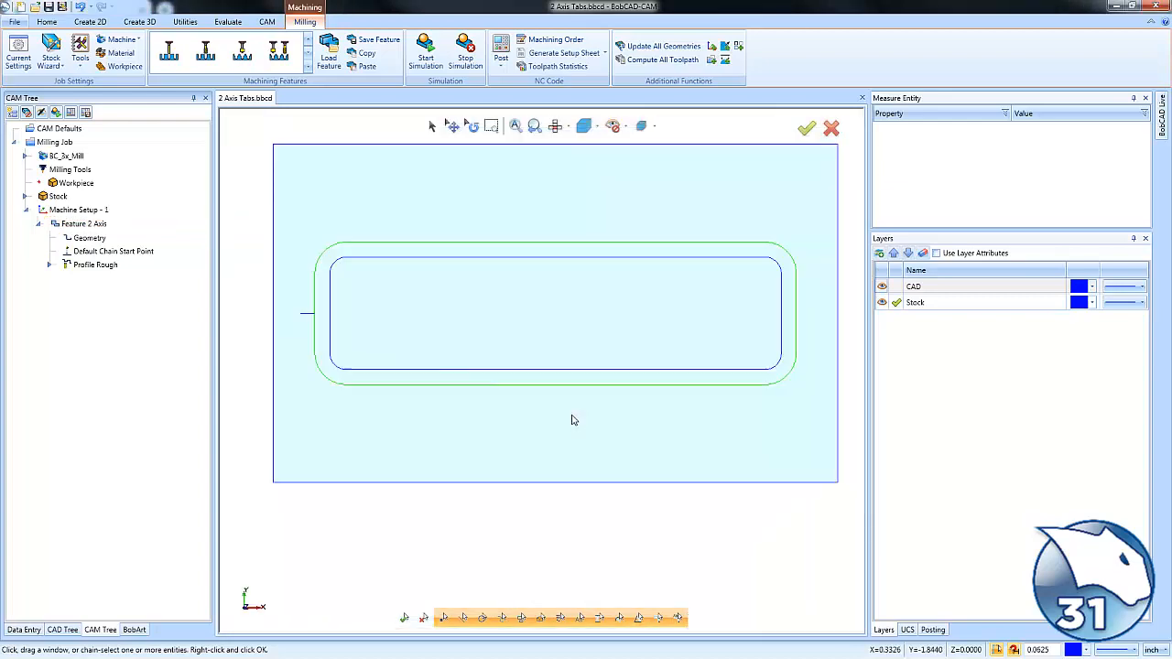
pyautogui.click(95, 265)
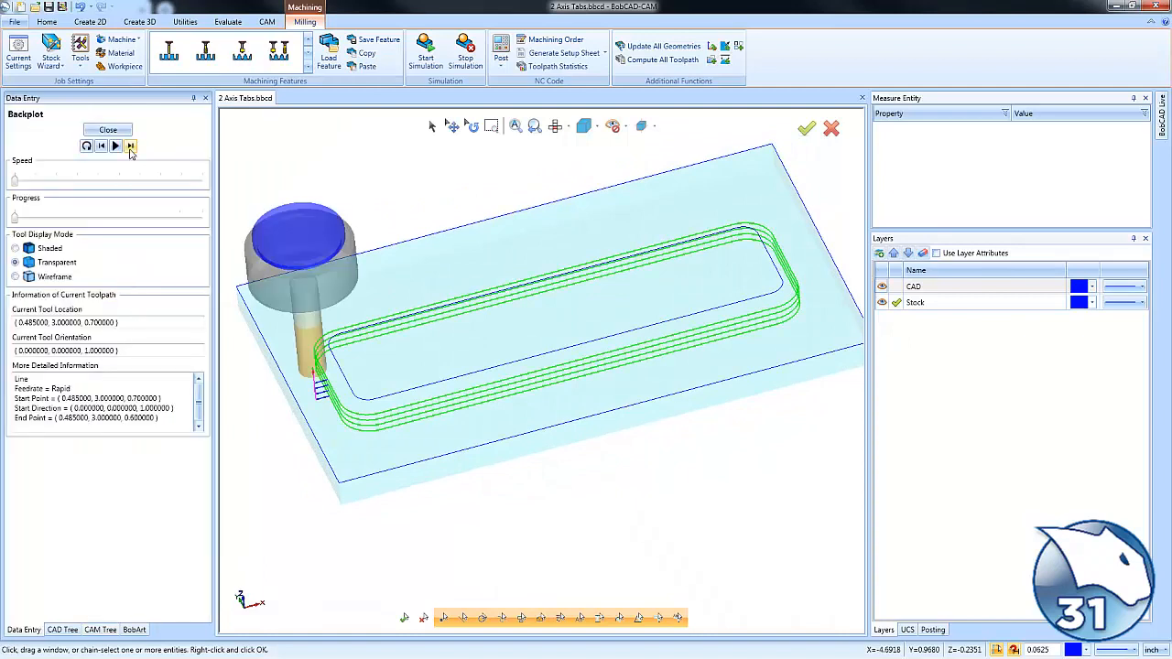
pyautogui.click(131, 147)
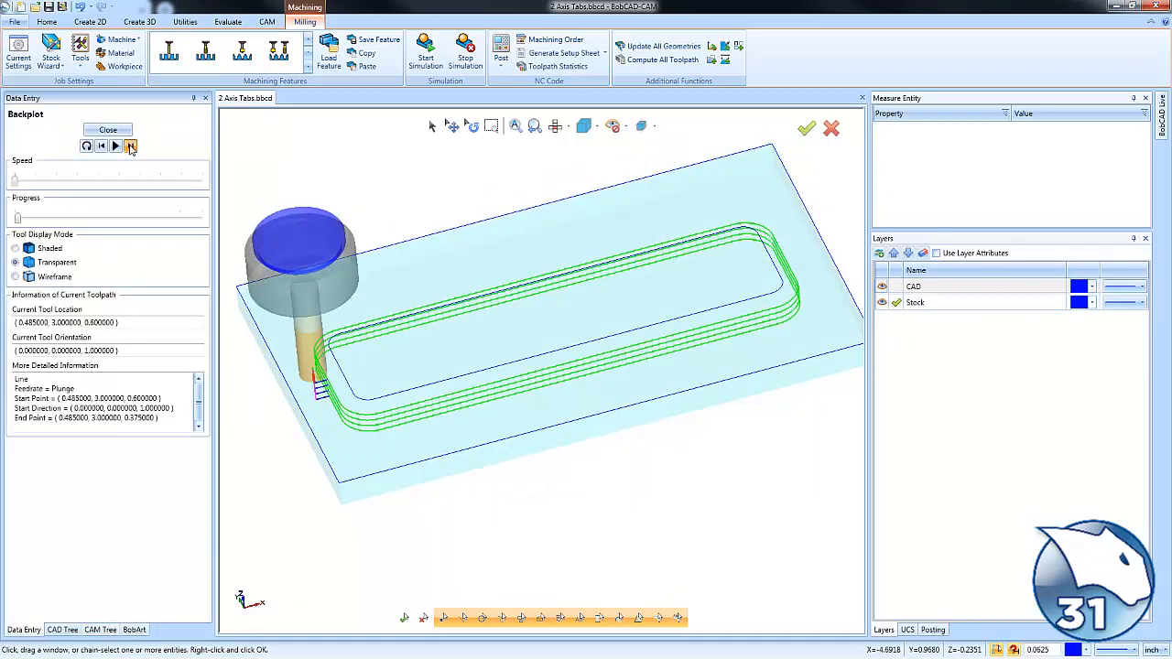
pyautogui.click(131, 146)
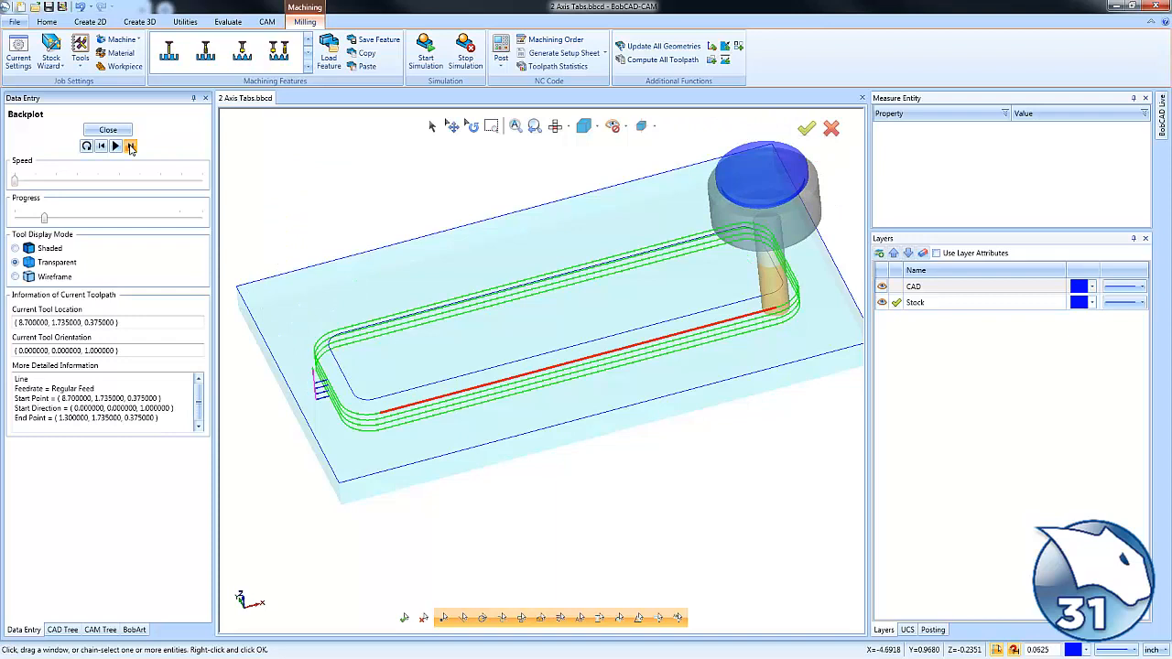
pyautogui.click(131, 147)
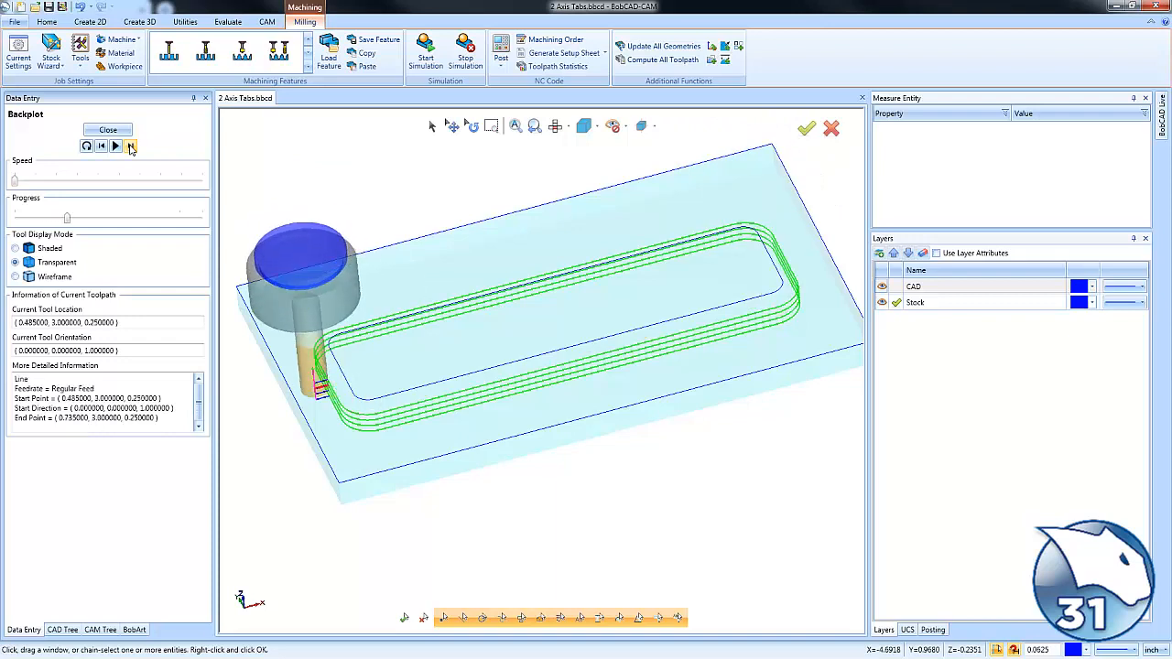
pyautogui.click(131, 146)
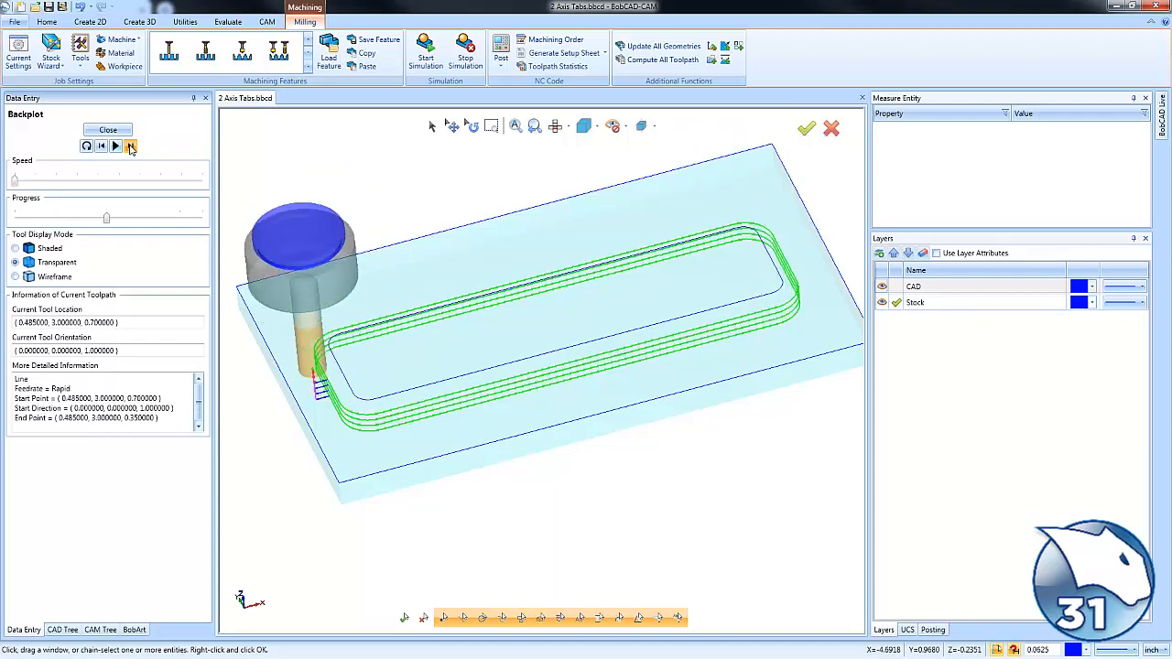
pyautogui.click(107, 129)
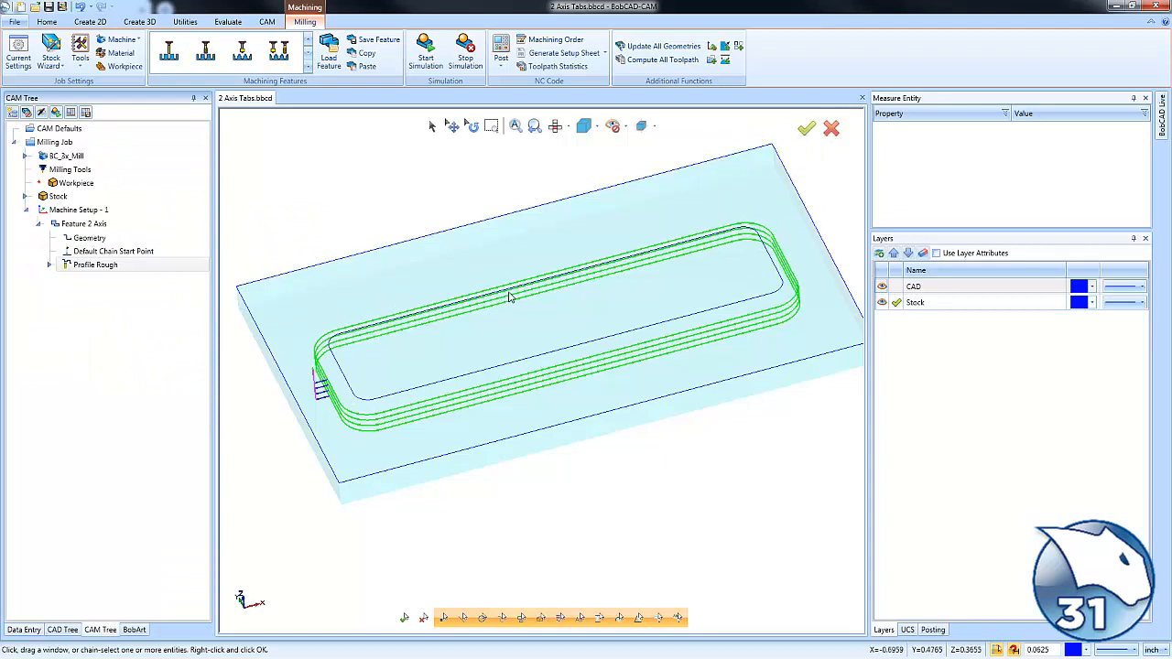
pyautogui.moveTo(550, 276)
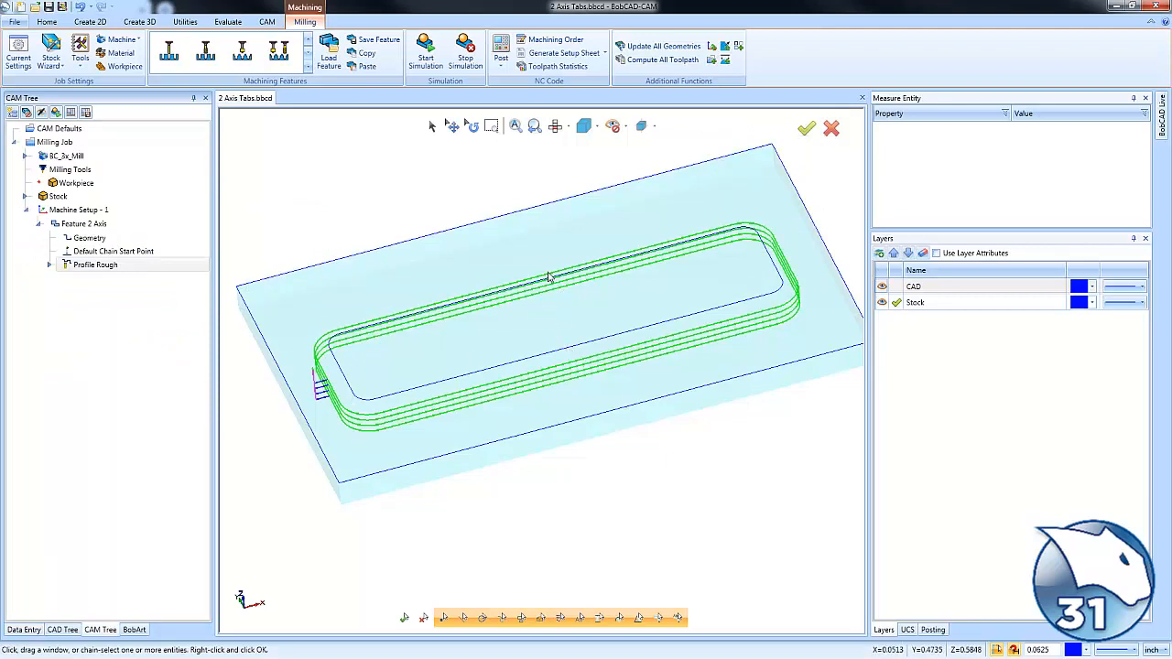
pyautogui.click(112, 251)
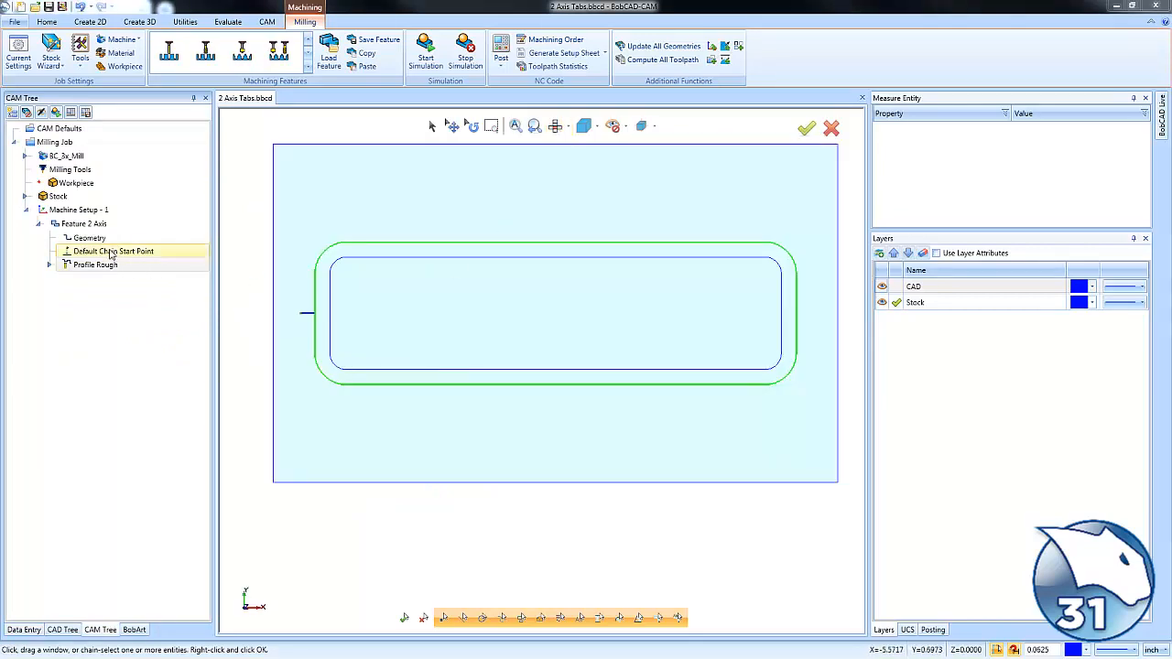
# - Apply 2 tabs to Chain 1 and enable Use Manual Tabs placement
pyautogui.doubleClick(95, 265)
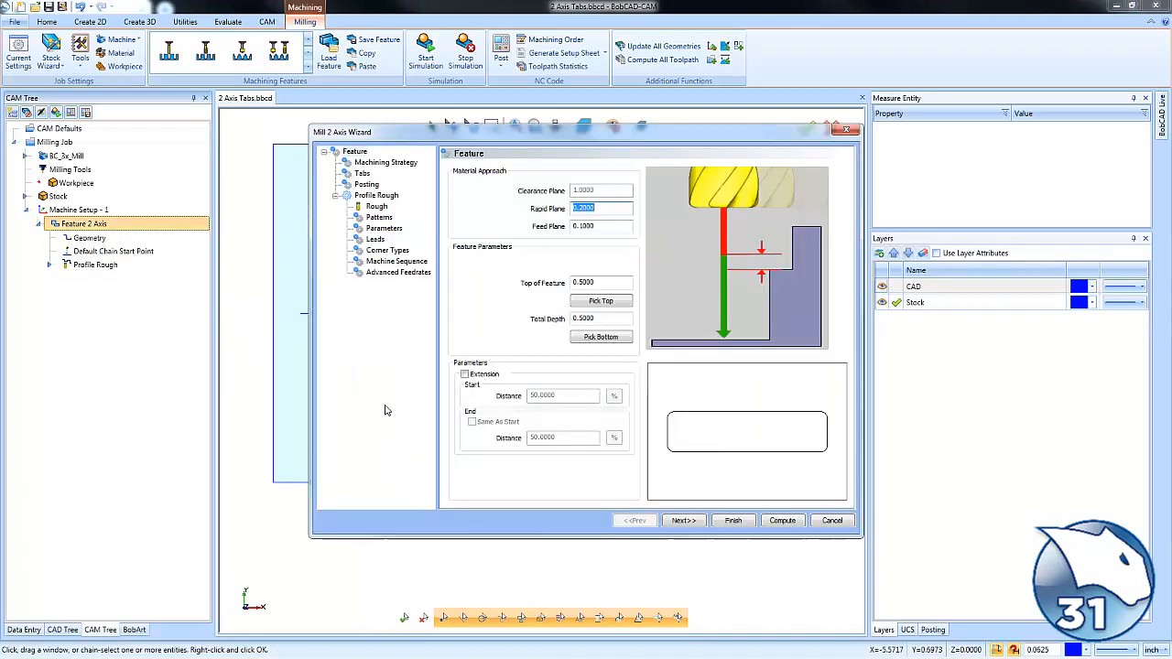
pyautogui.click(363, 173)
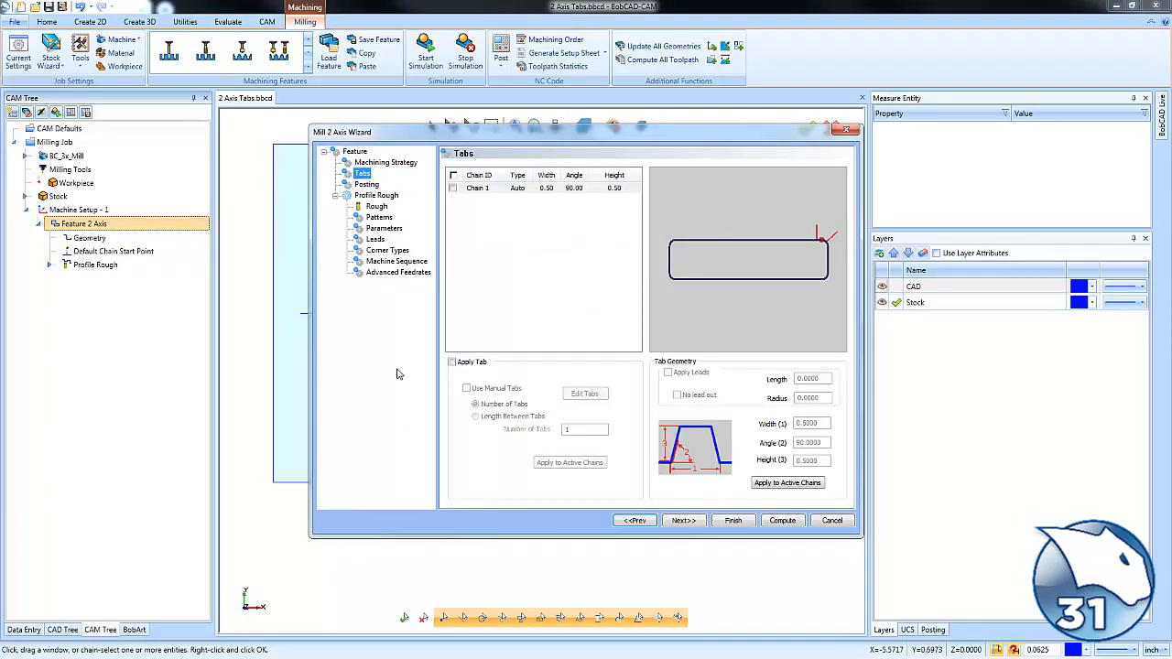
pyautogui.click(477, 188)
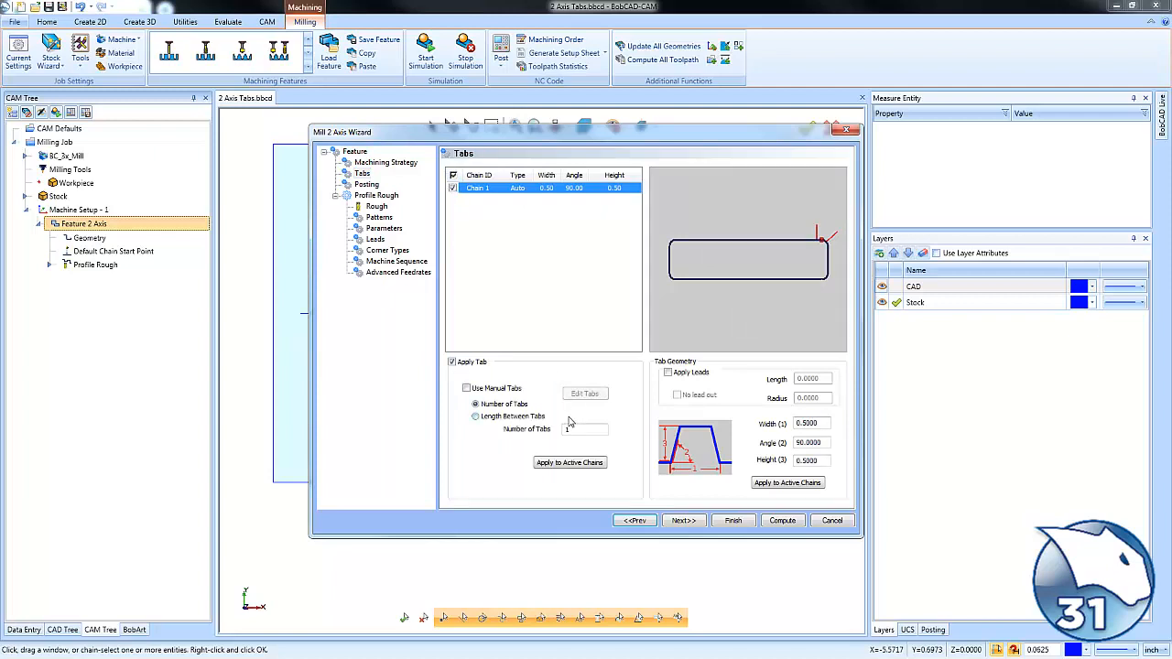
pyautogui.write('2')
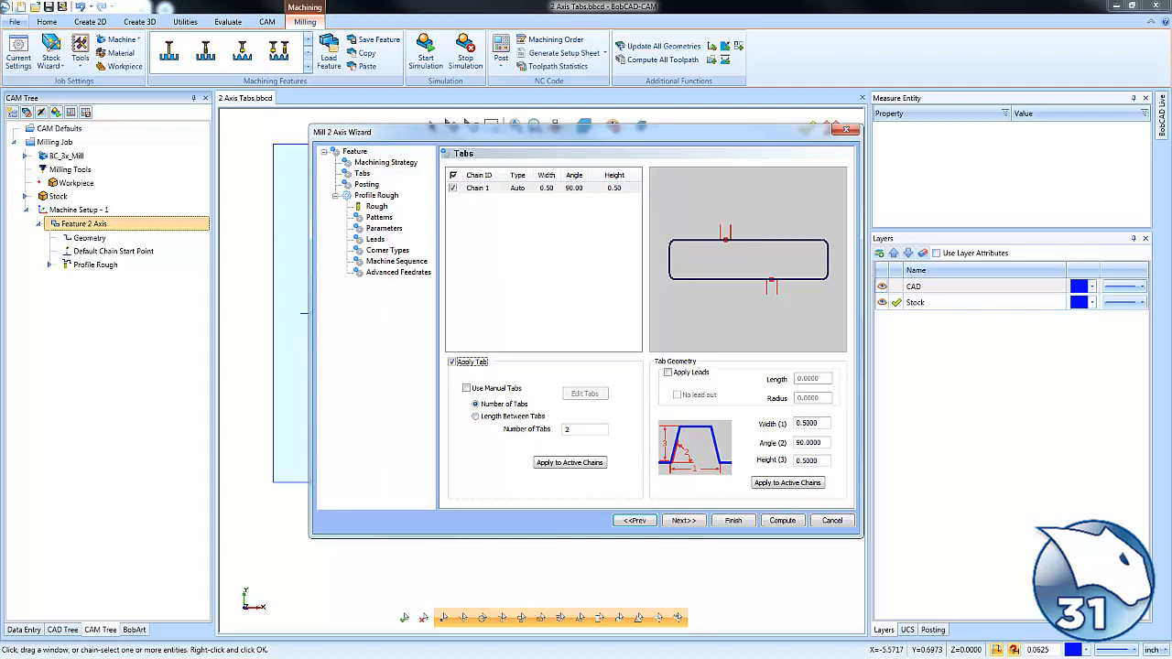
pyautogui.moveTo(752, 280)
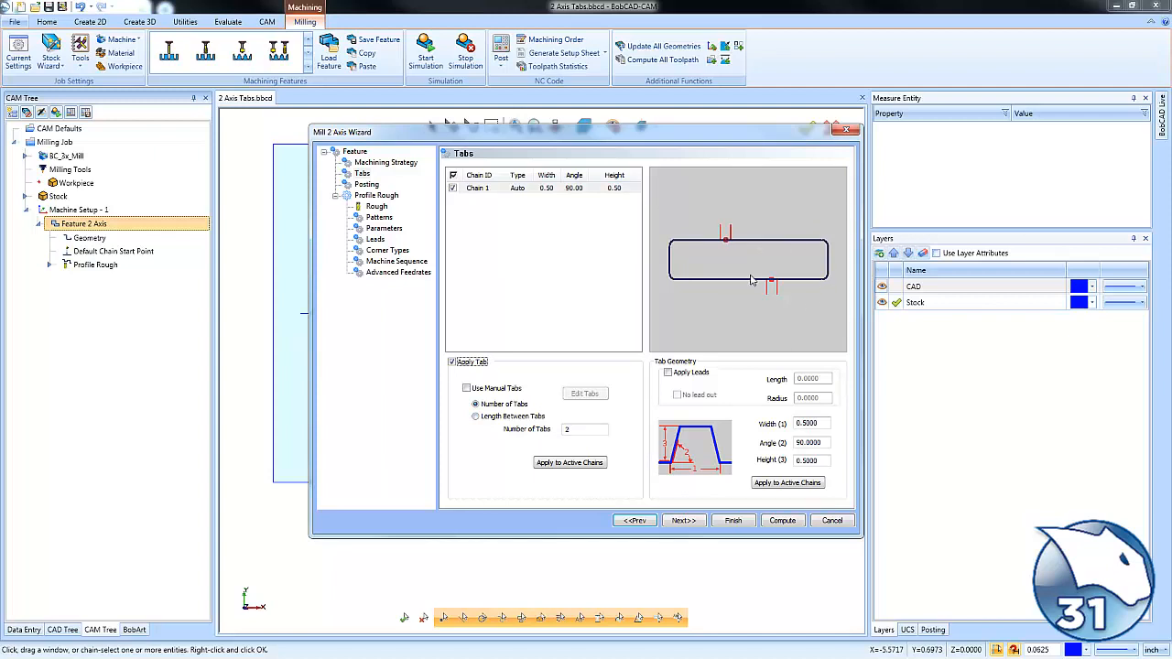
pyautogui.moveTo(731, 261)
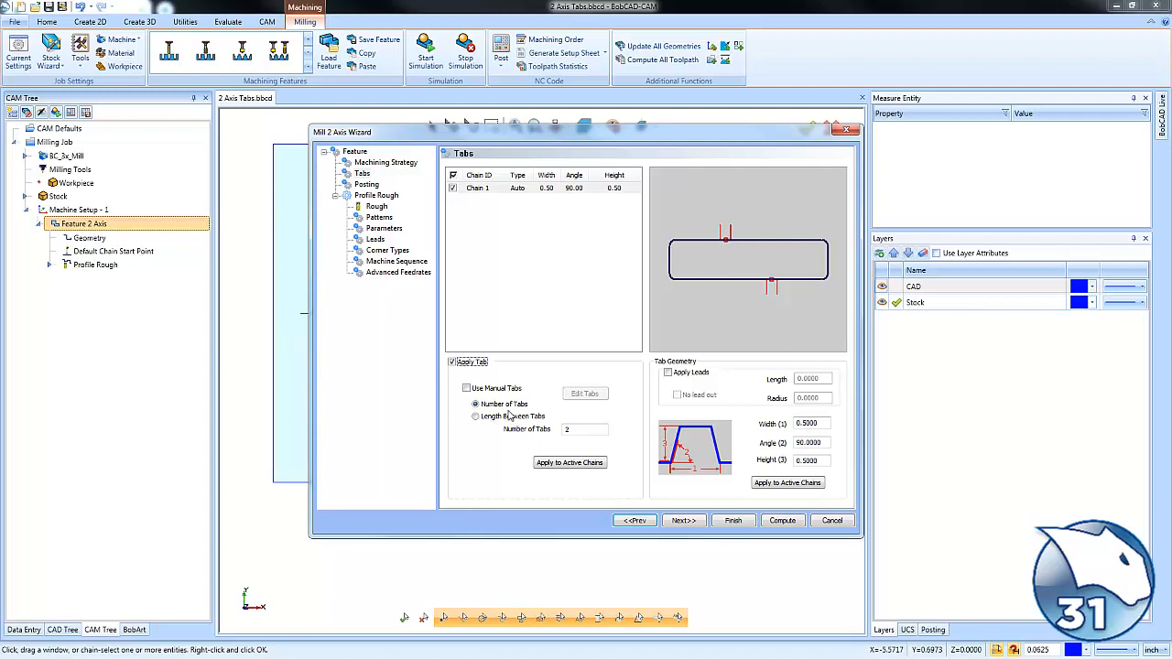
pyautogui.click(475, 416)
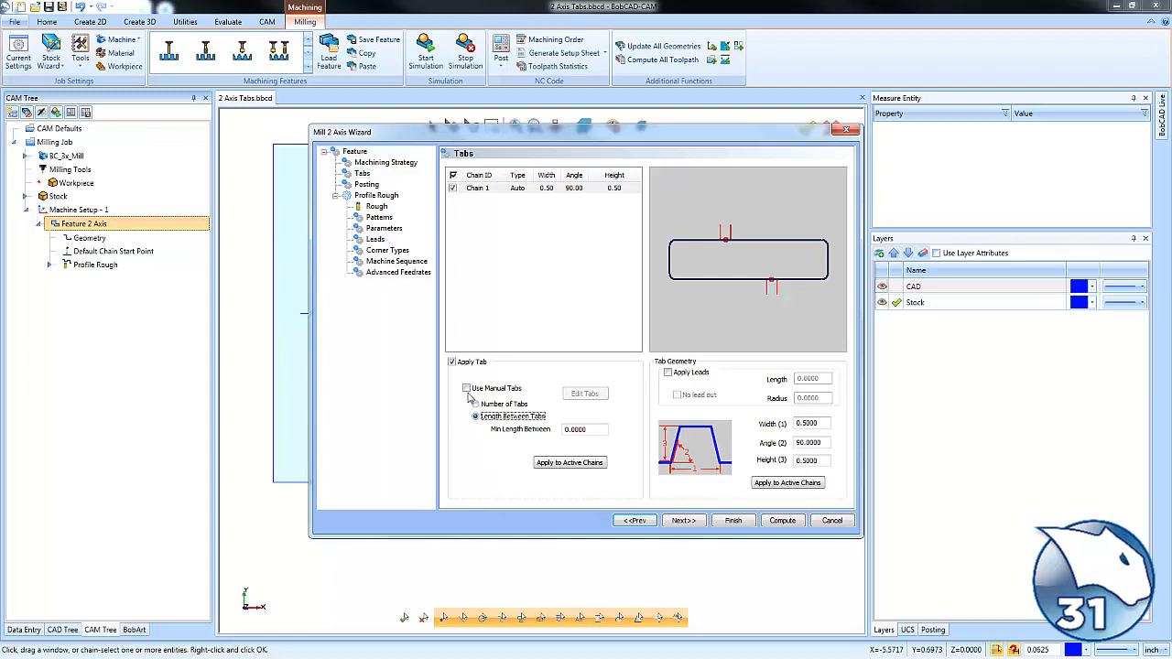
pyautogui.click(467, 388)
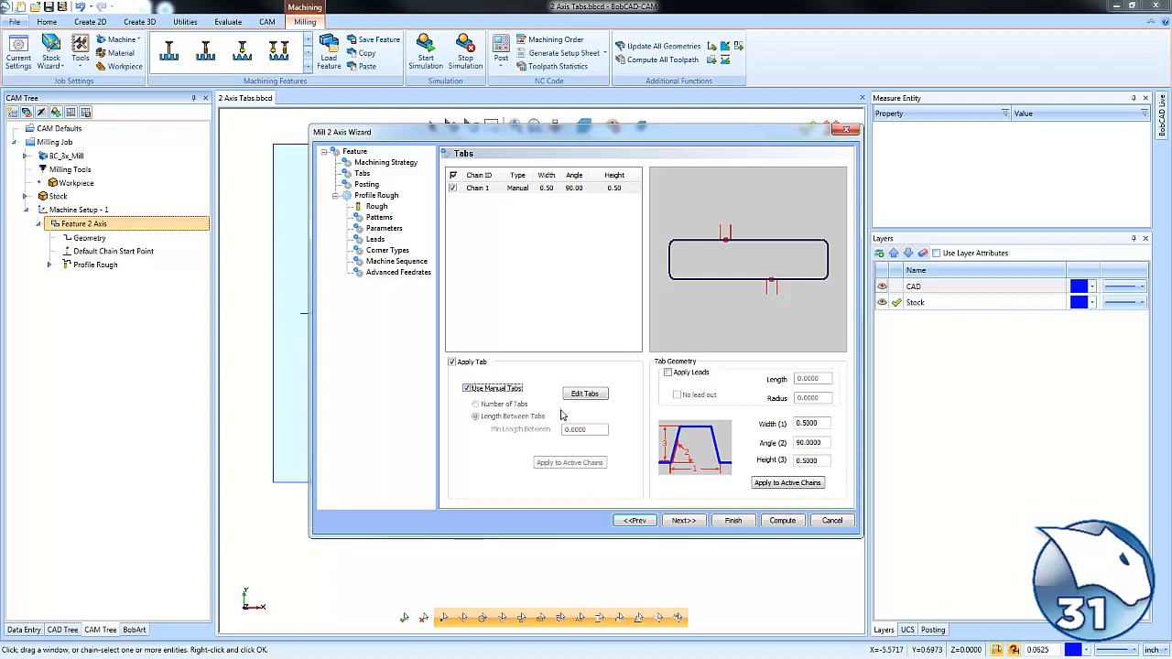
# - Place the tabs at the midpoints of the rectangle's top and bottom edges and confirm
pyautogui.click(585, 393)
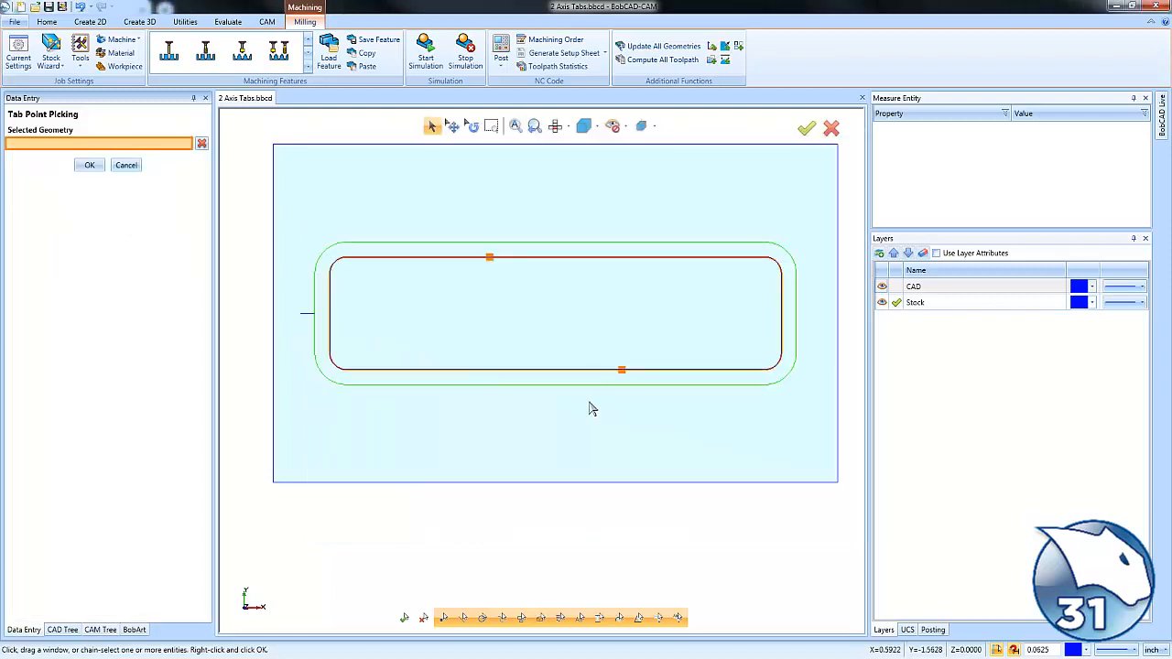
pyautogui.click(555, 370)
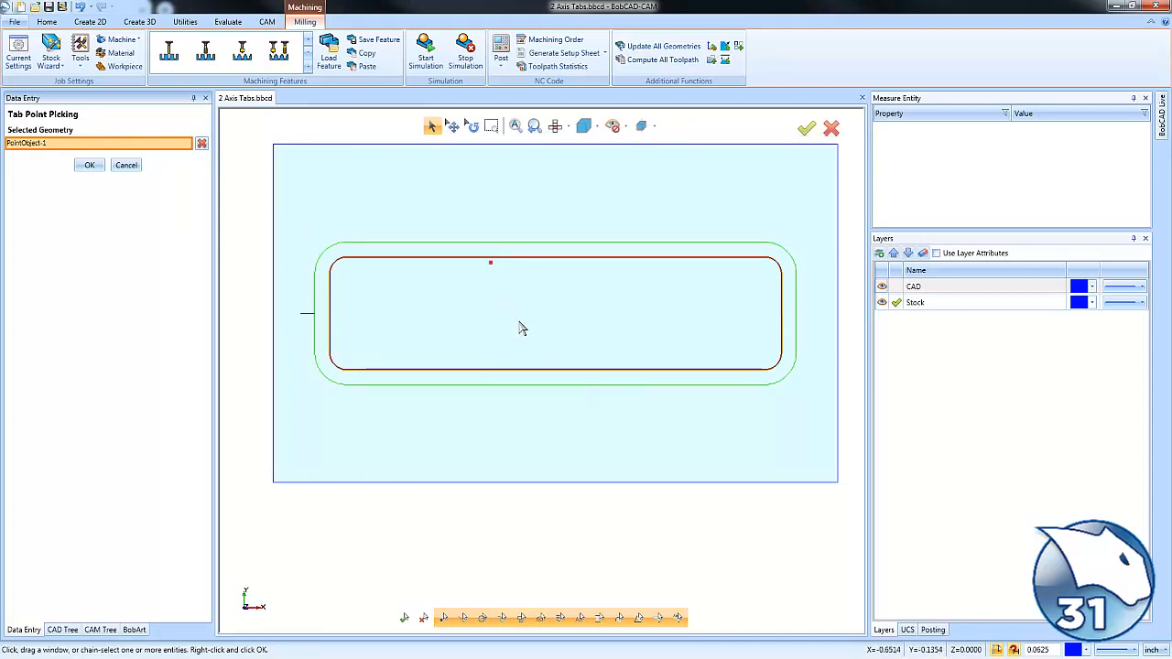
pyautogui.click(554, 257)
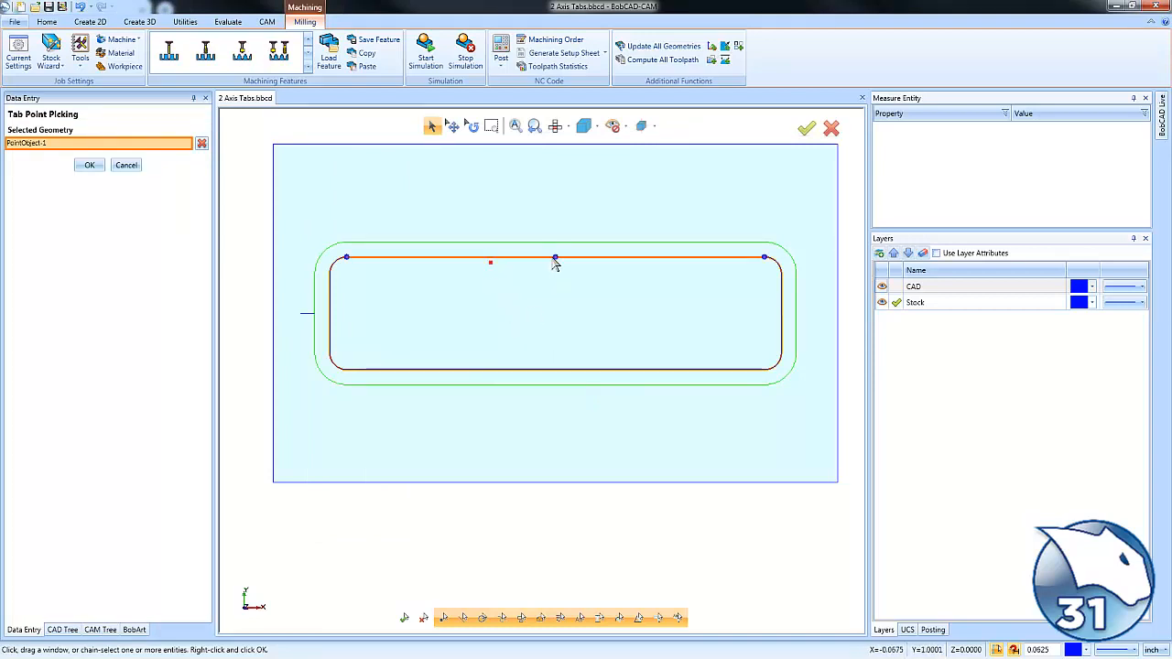
pyautogui.click(556, 370)
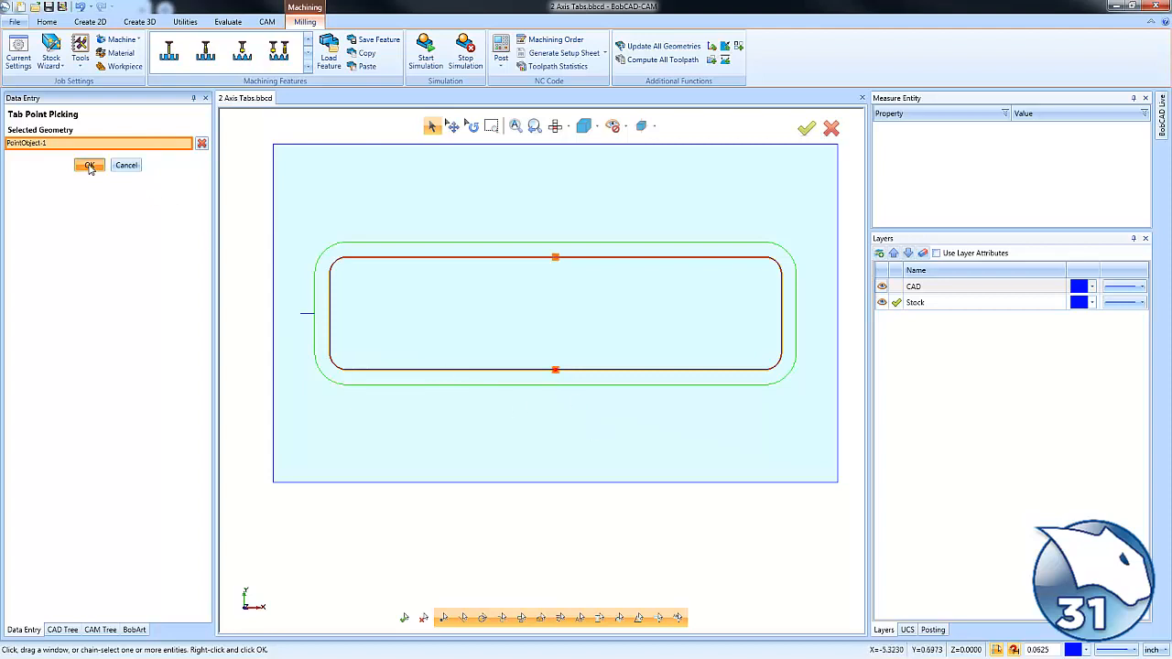
pyautogui.click(89, 166)
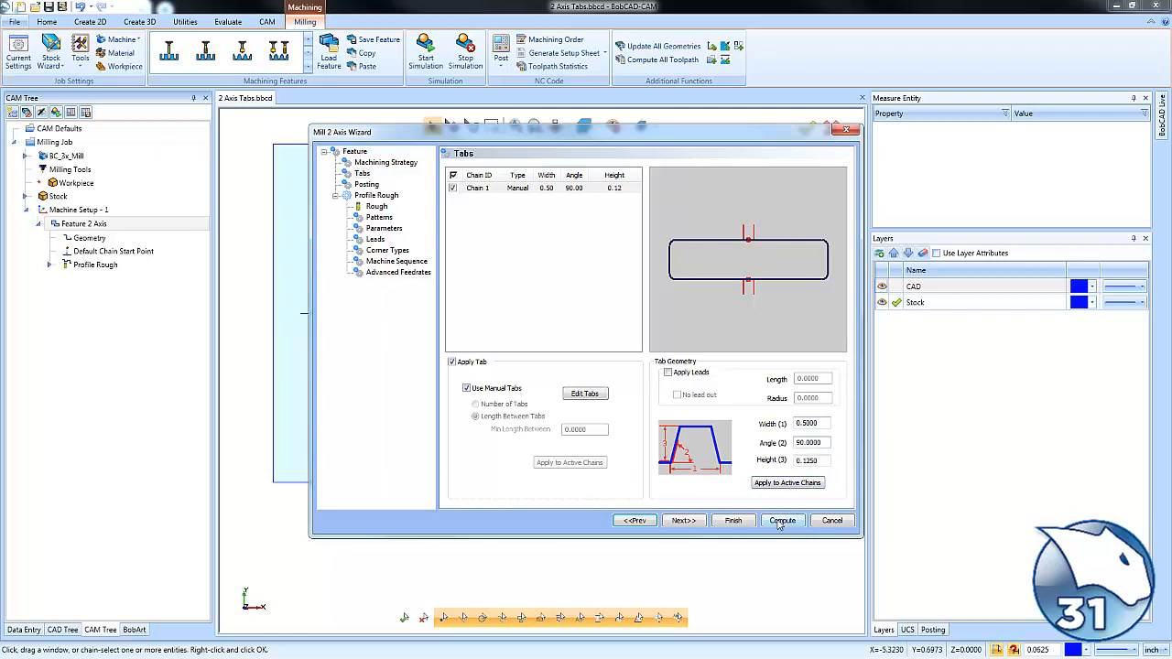
# - Recompute the rough profile toolpath so it steps over the two 0.125-high manual tabs
pyautogui.click(782, 520)
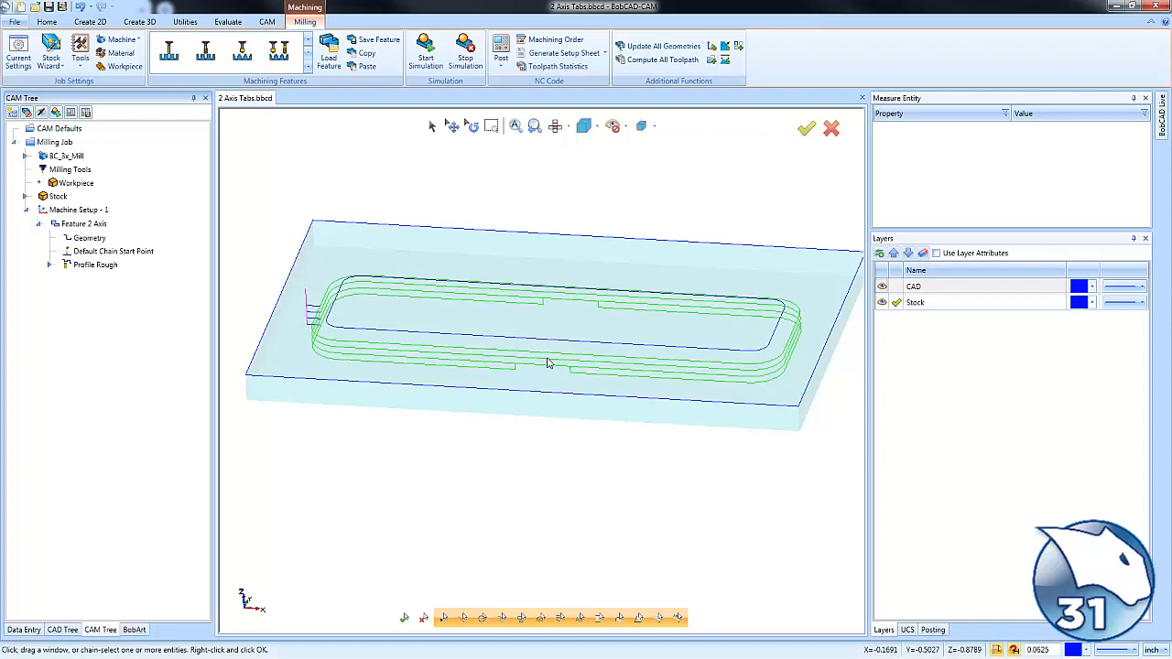
pyautogui.moveTo(548, 405)
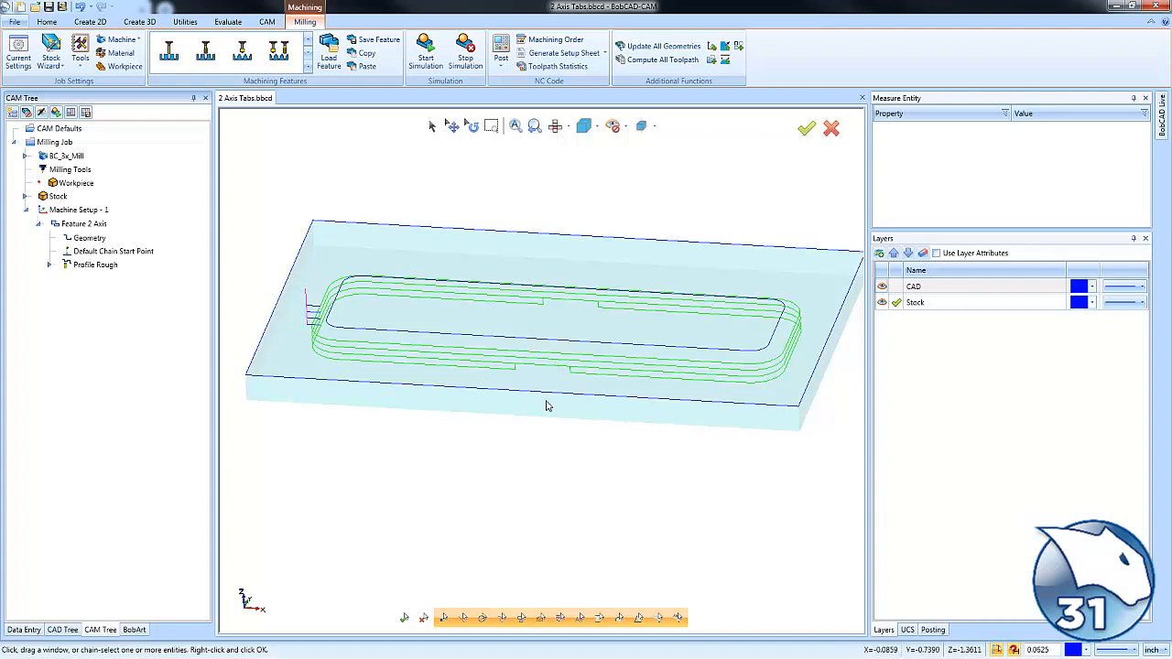